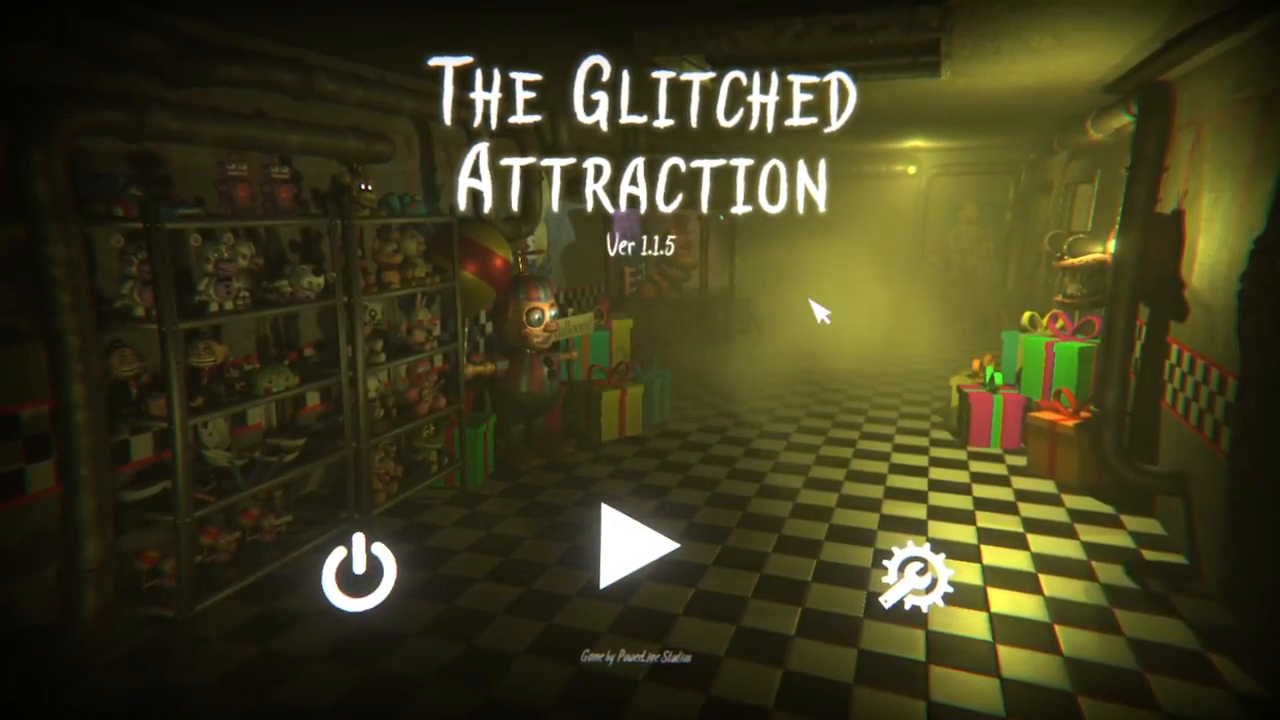
# Leave the title screen via the play arrow to reach the main menu.
pyautogui.click(639, 545)
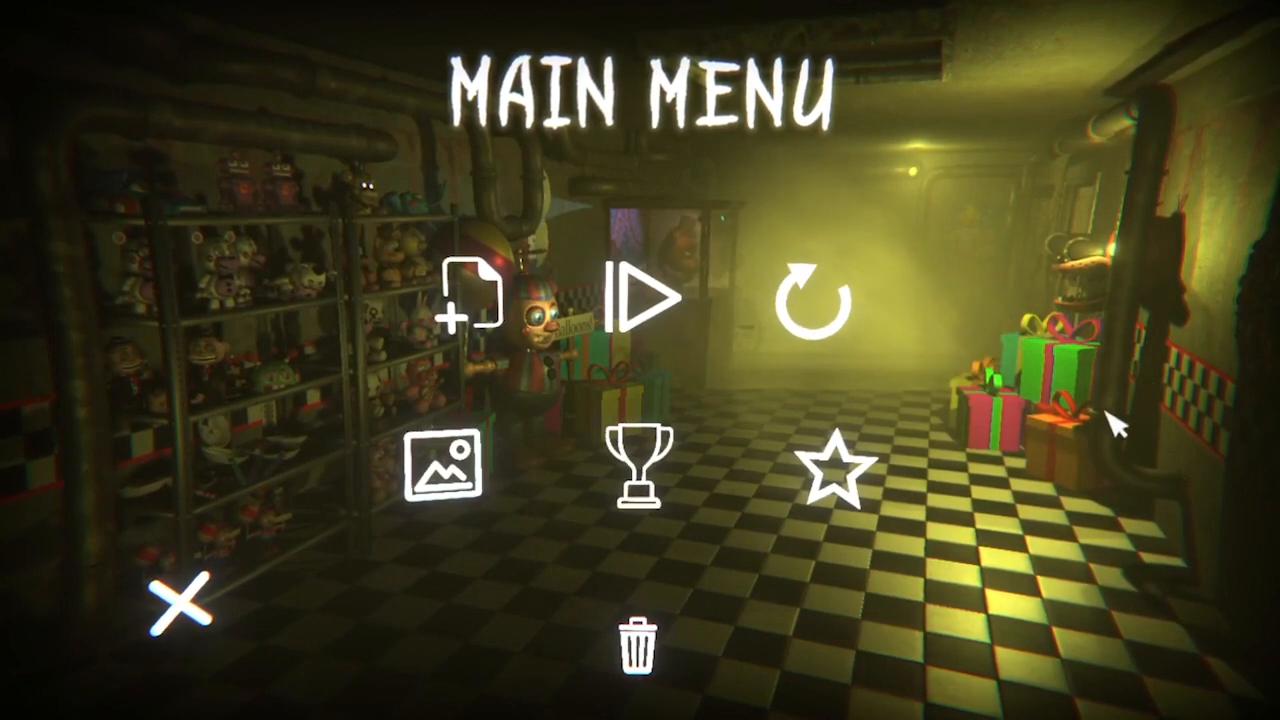
pyautogui.moveTo(648, 295)
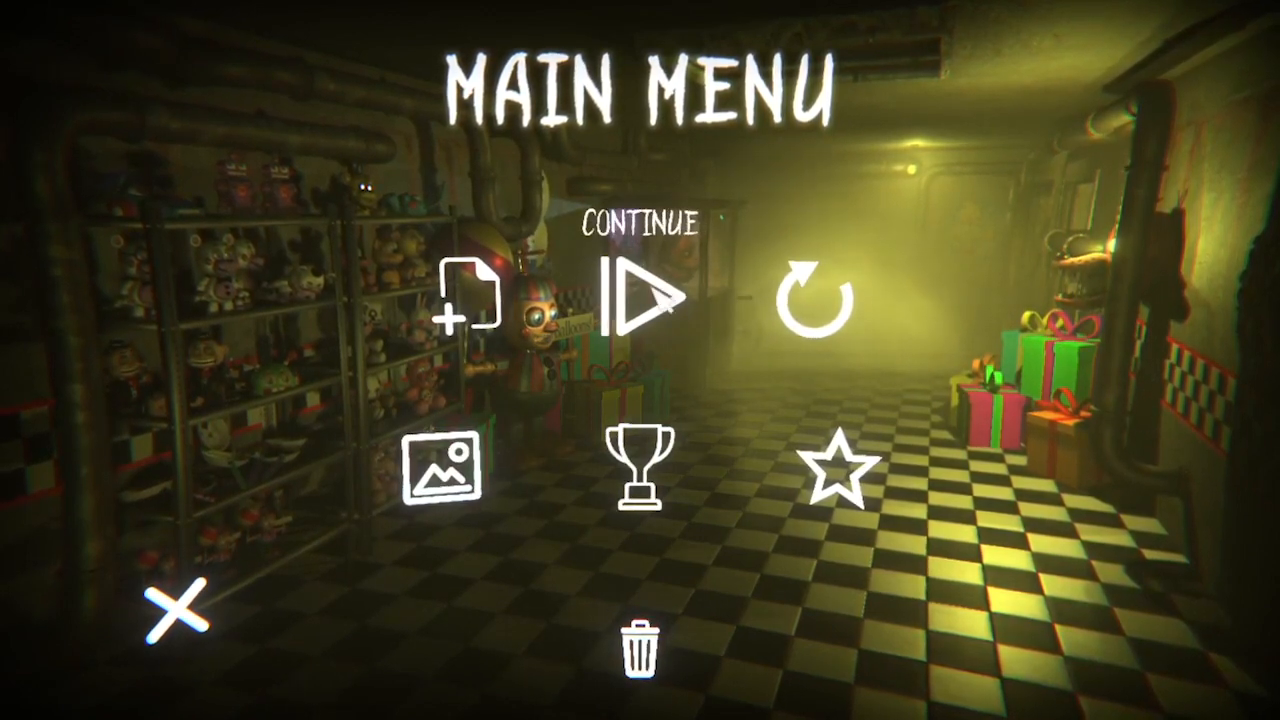
pyautogui.moveTo(457, 297)
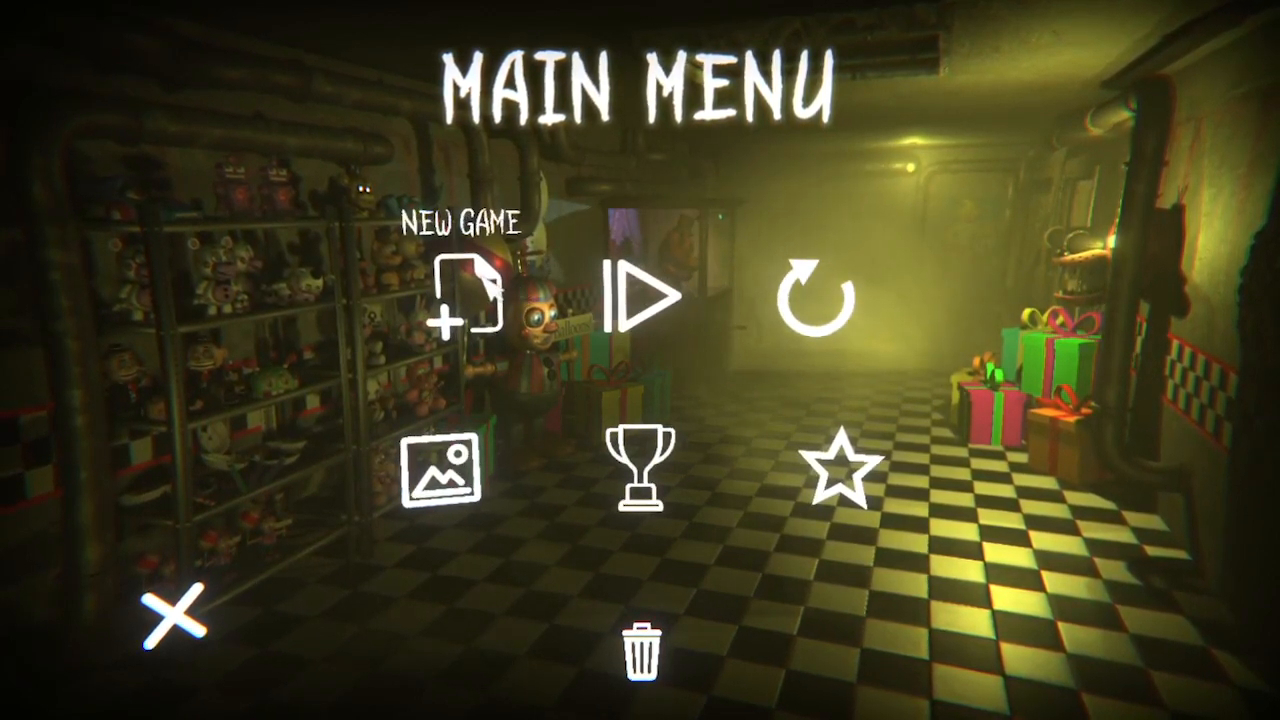
# Start a New Game, loading the locker room level with its hiding hint.
pyautogui.click(465, 290)
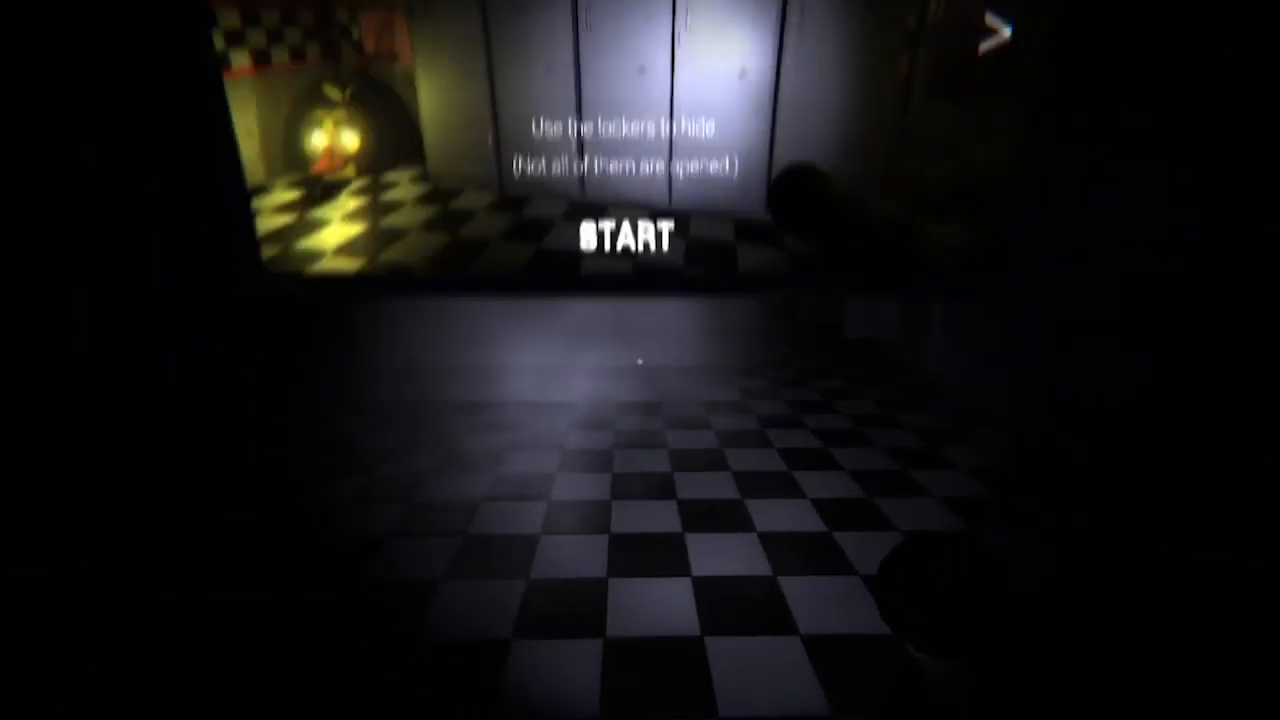
# Begin the level from the START prompt and play until caught.
pyautogui.click(630, 235)
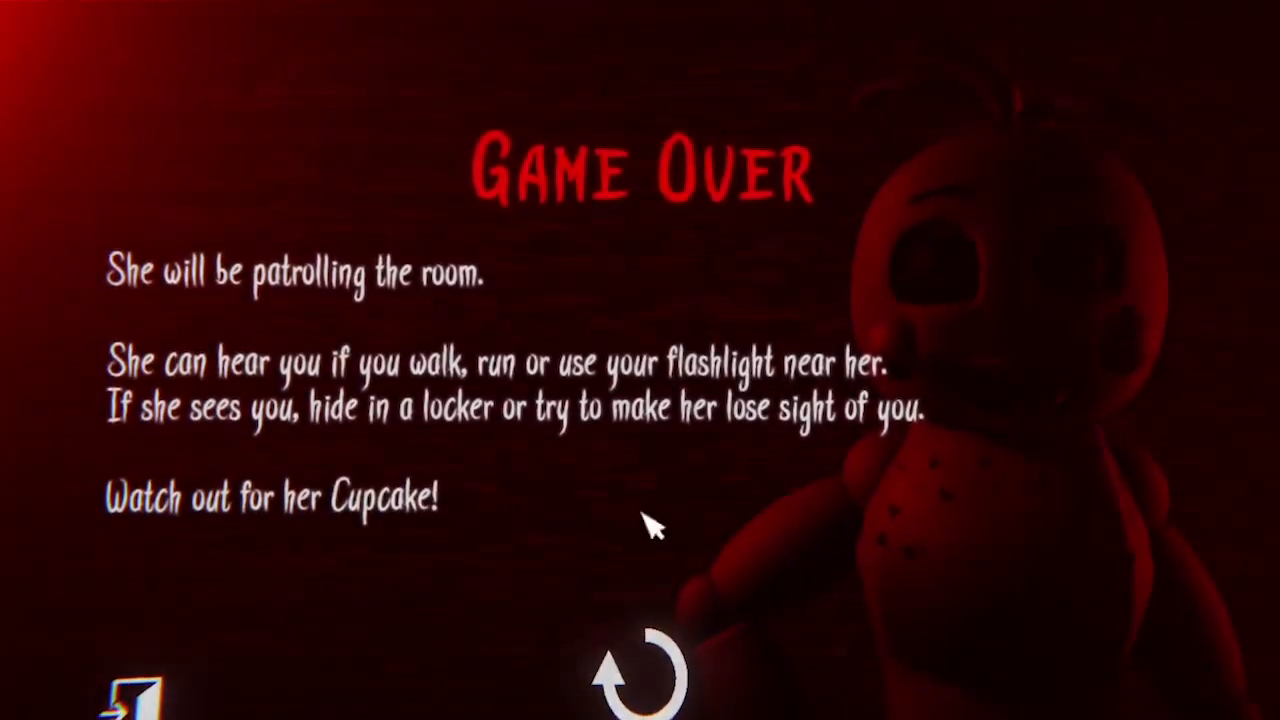
pyautogui.click(640, 680)
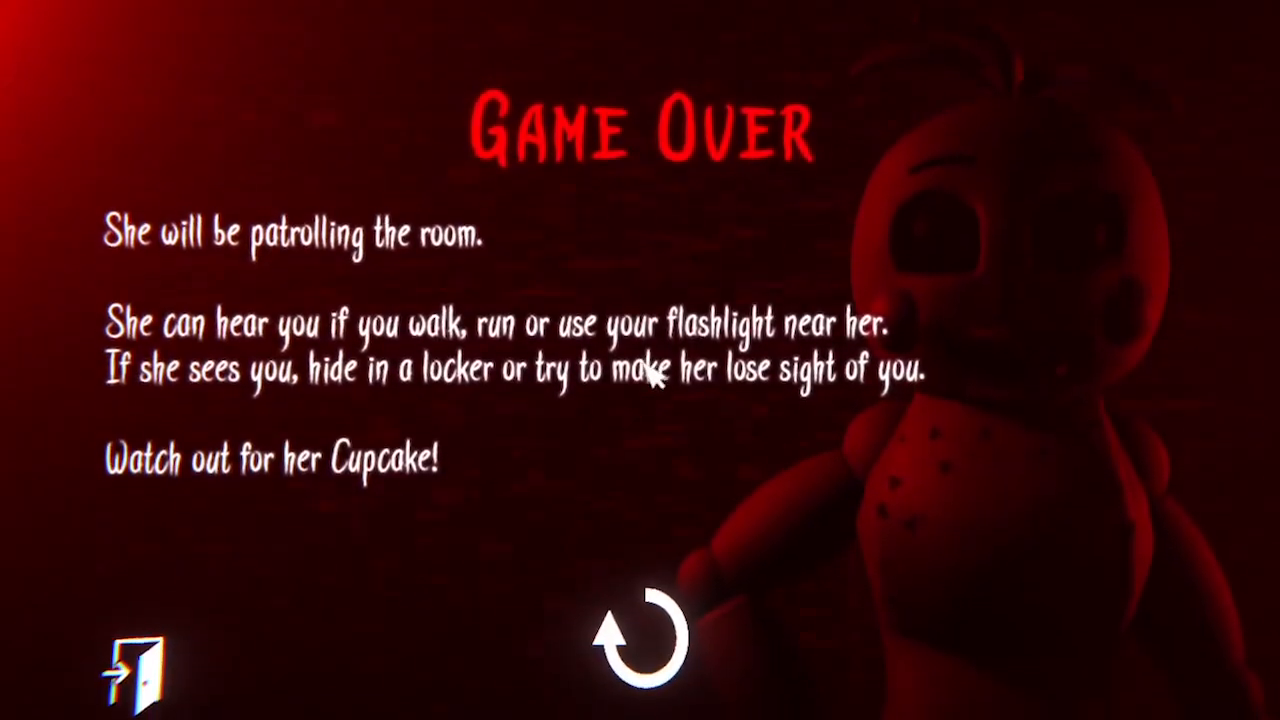
# Retry from the Game Over screen and start a fresh attempt in the locker room.
pyautogui.click(640, 645)
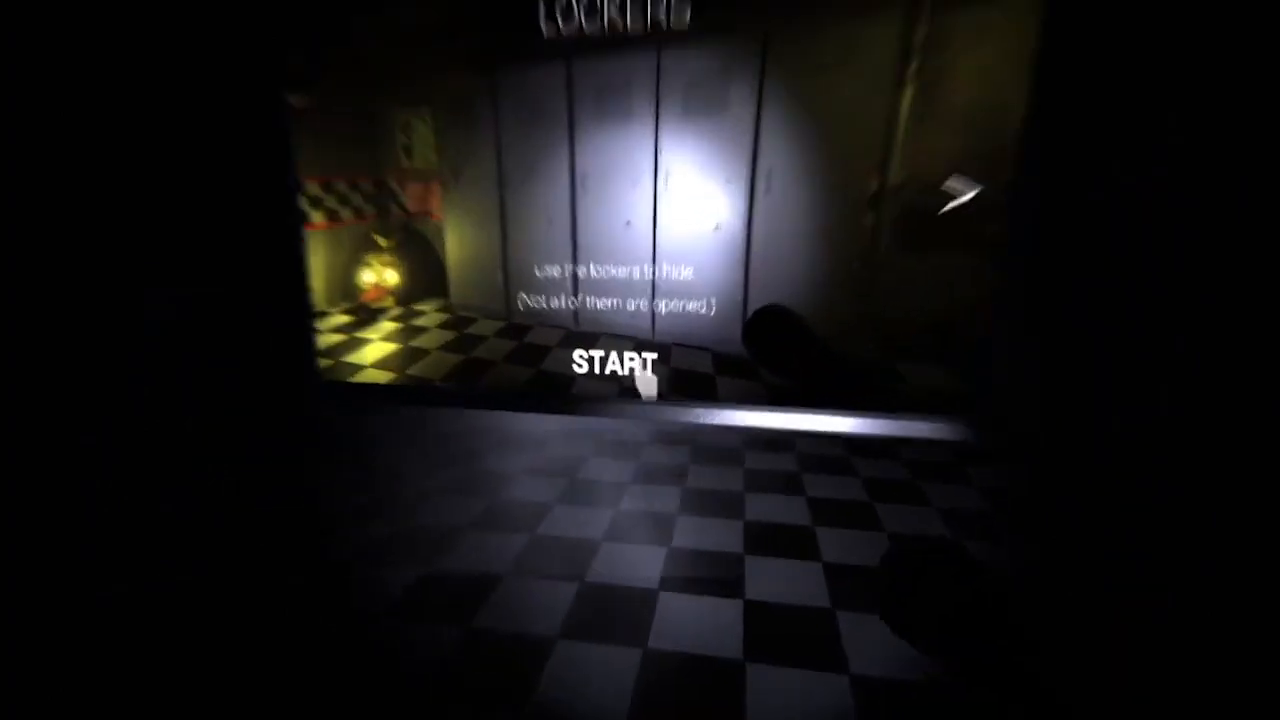
pyautogui.click(611, 363)
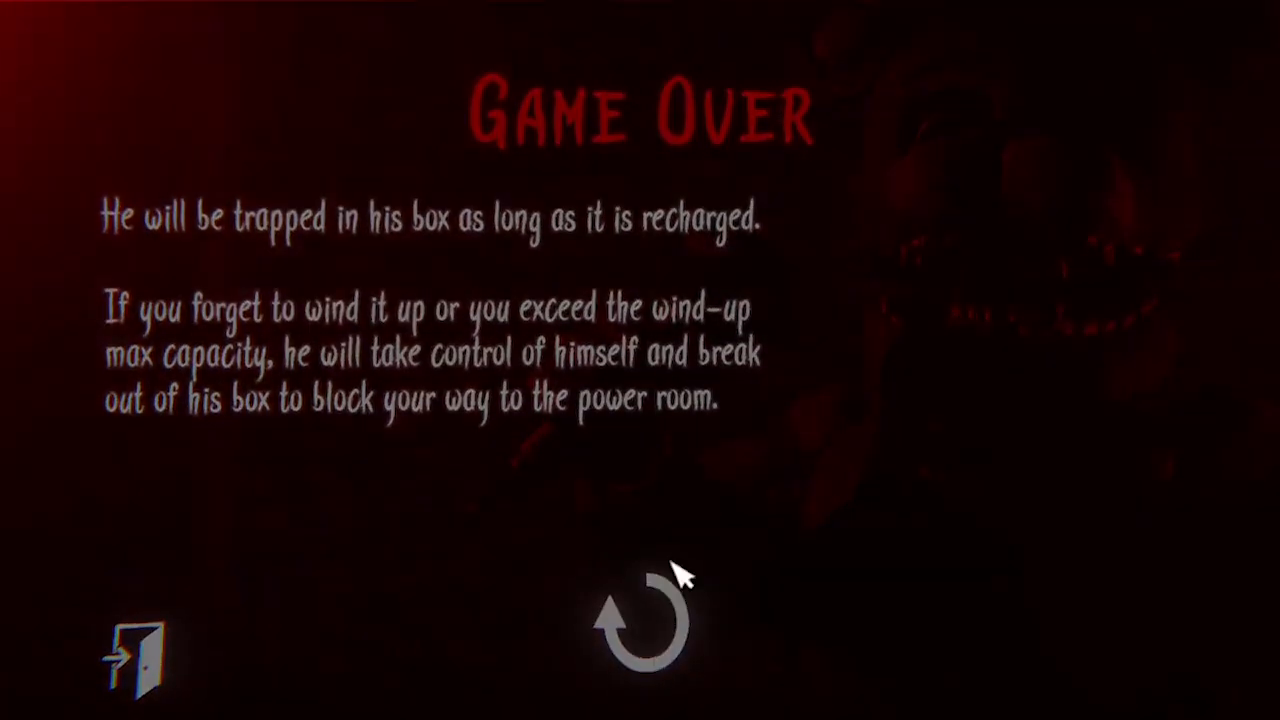
# Restart the level from the Game Over screen about winding his box.
pyautogui.click(640, 620)
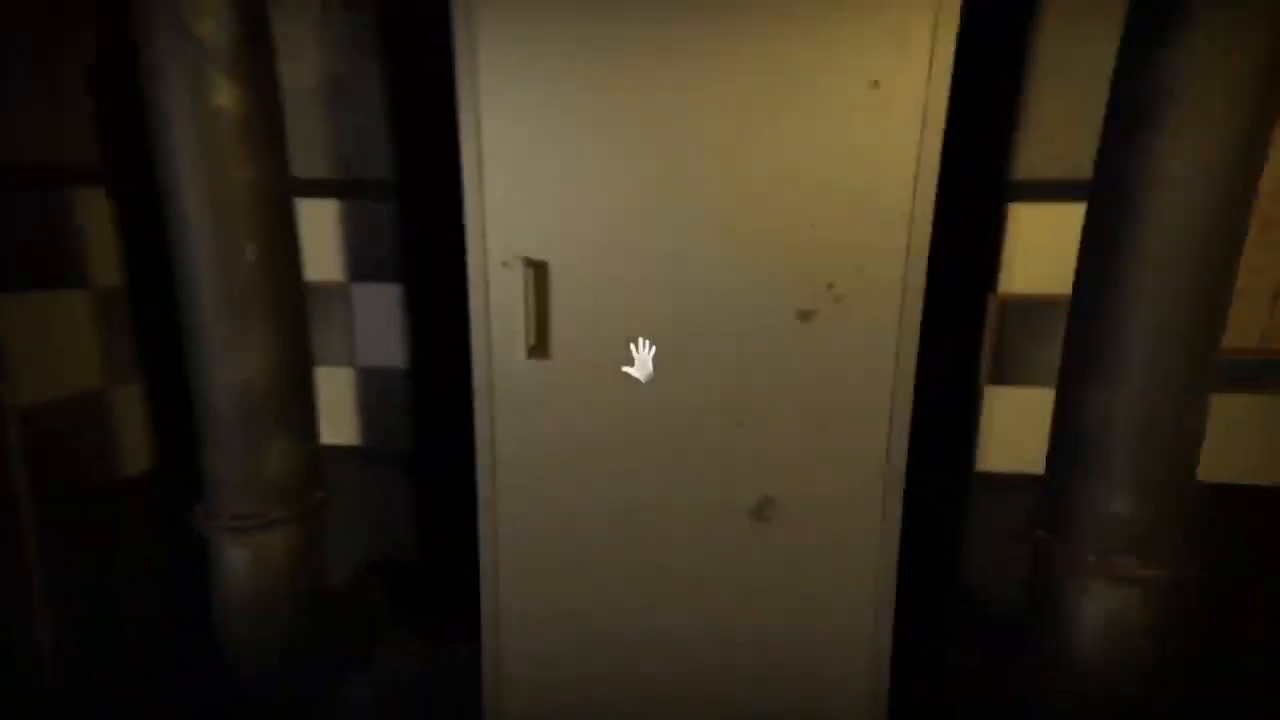
pyautogui.click(640, 360)
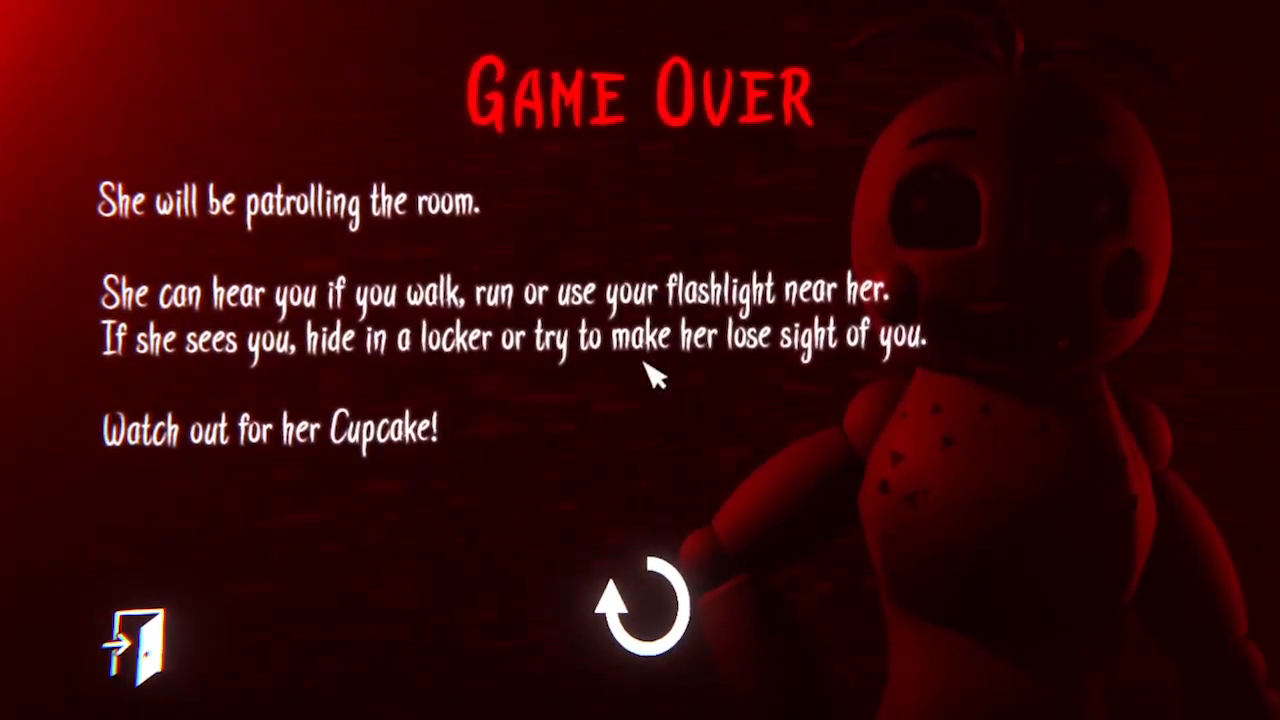
pyautogui.moveTo(645, 610)
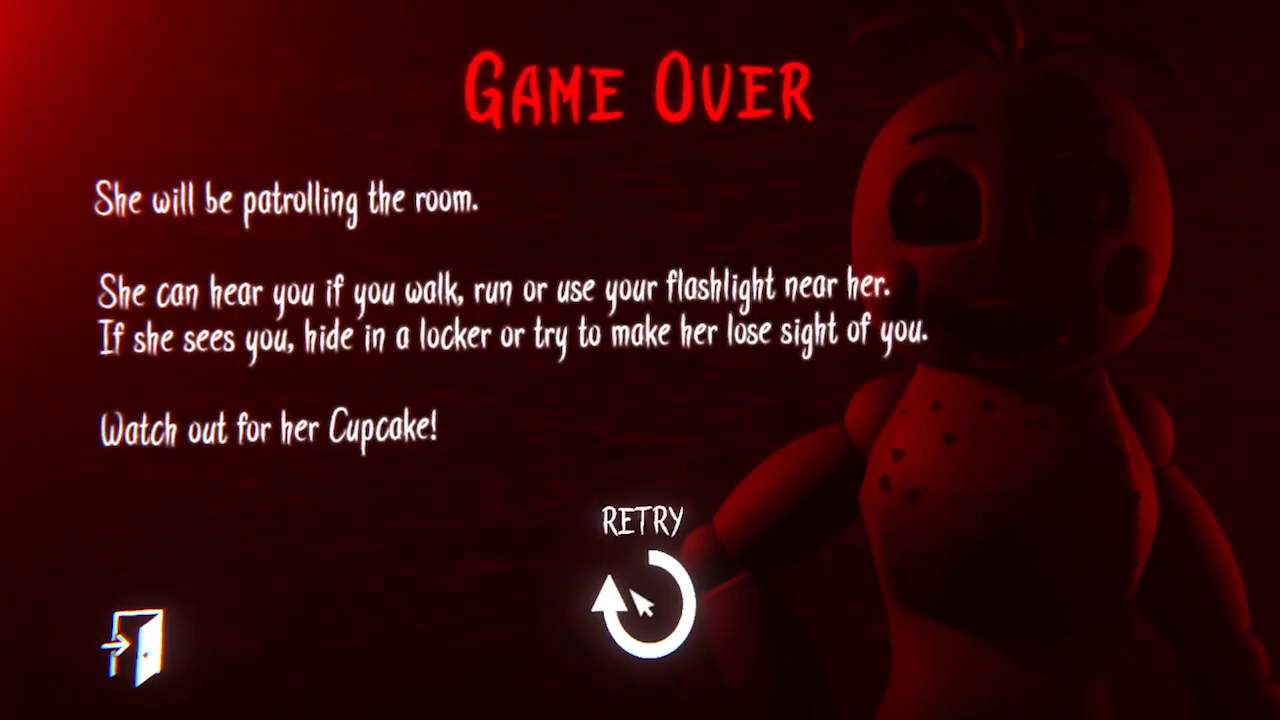
# Retry from the Game Over tips to begin a fresh run in the storage room.
pyautogui.click(644, 600)
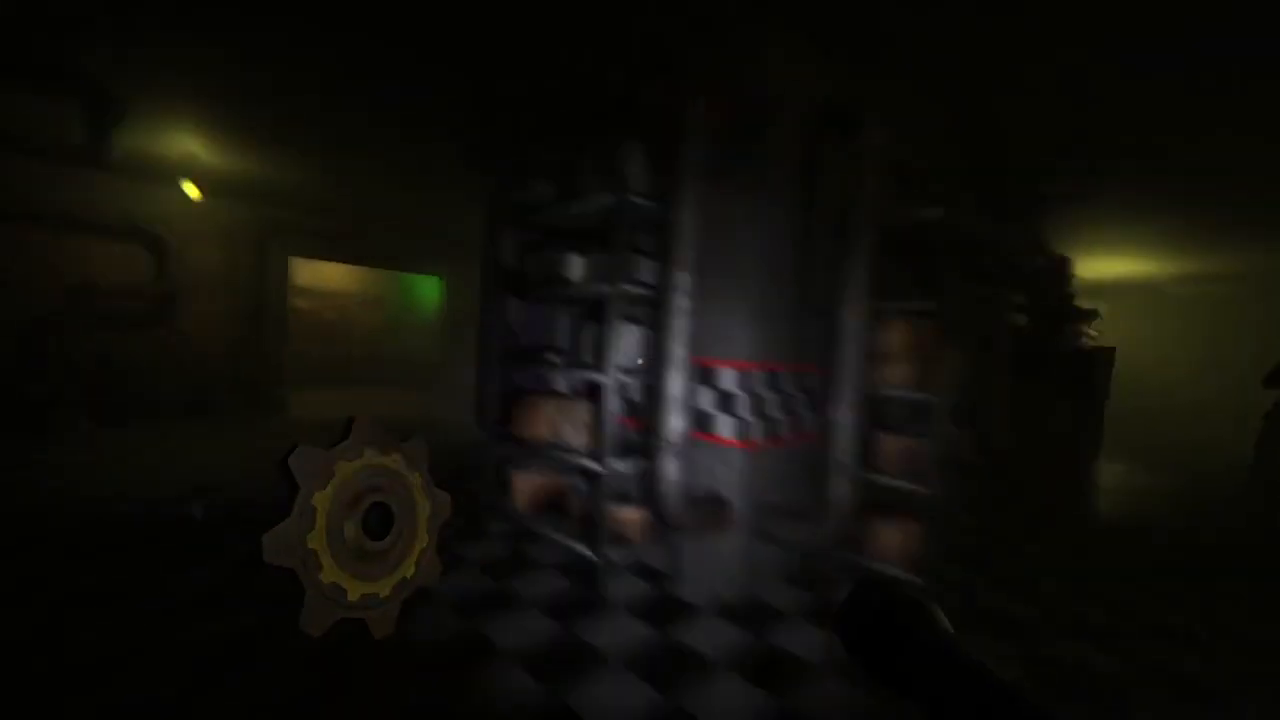
pyautogui.moveTo(640, 360)
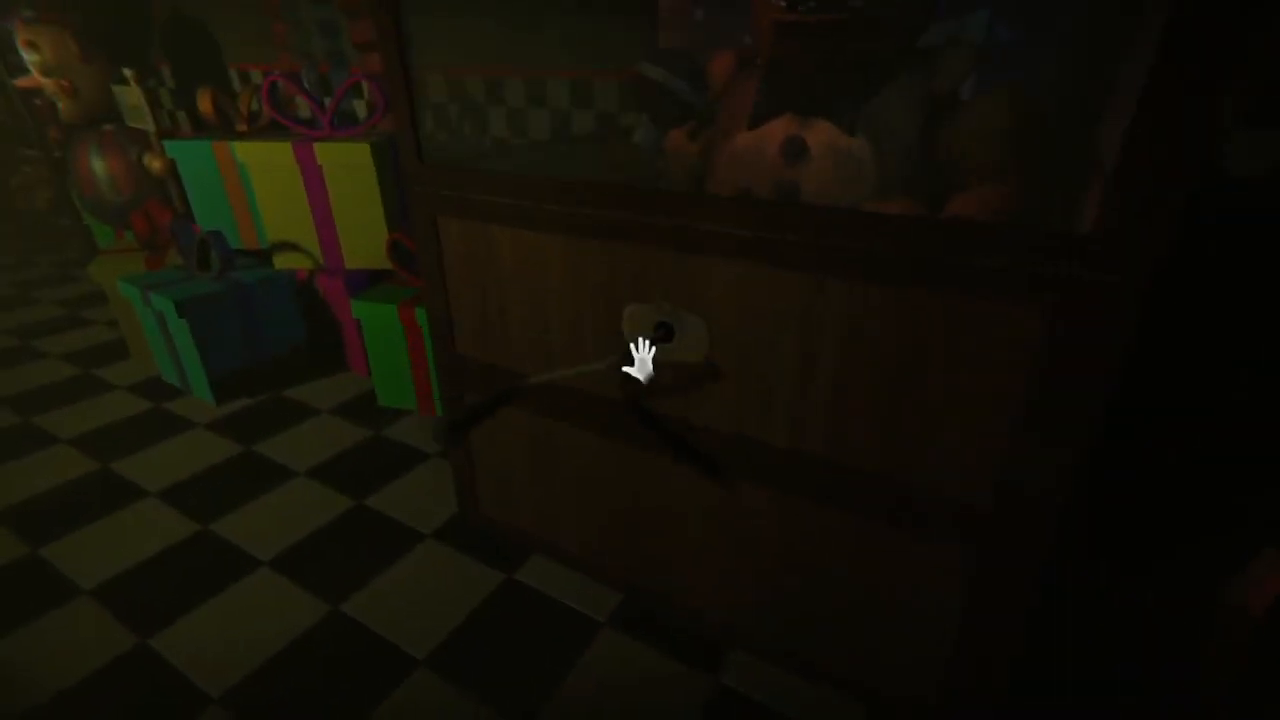
pyautogui.moveTo(640, 360)
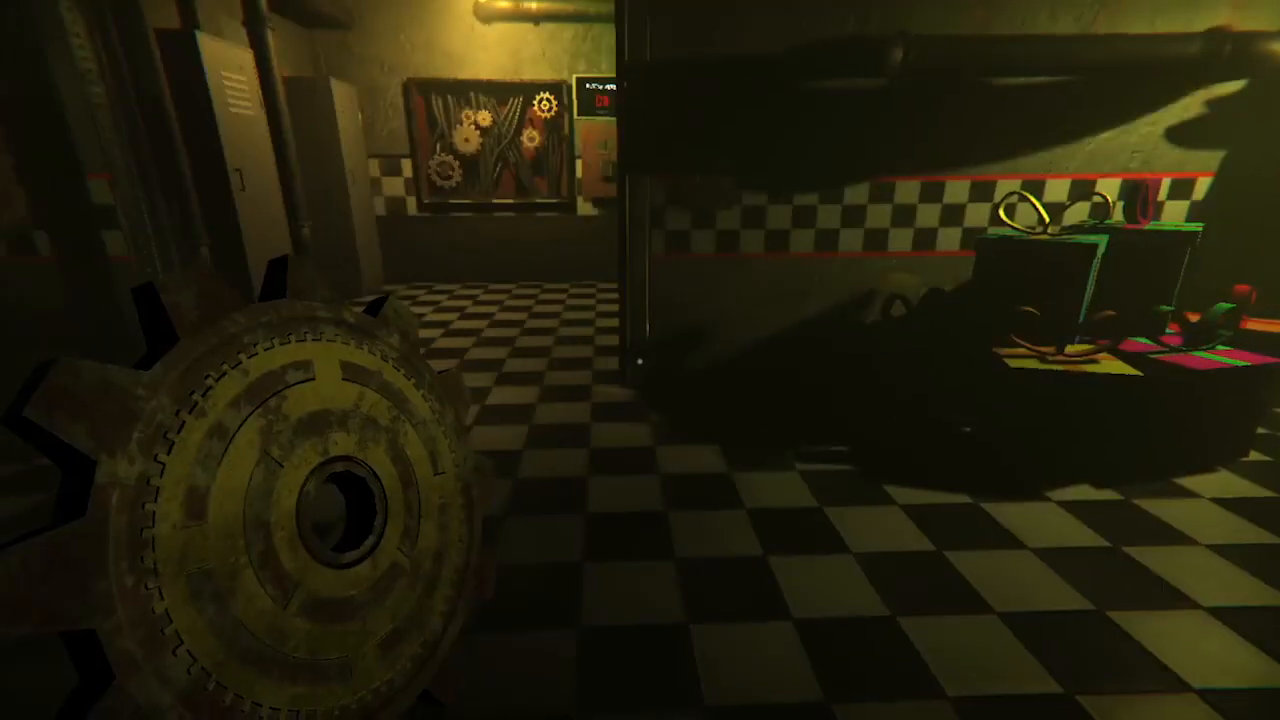
pyautogui.moveTo(635, 365)
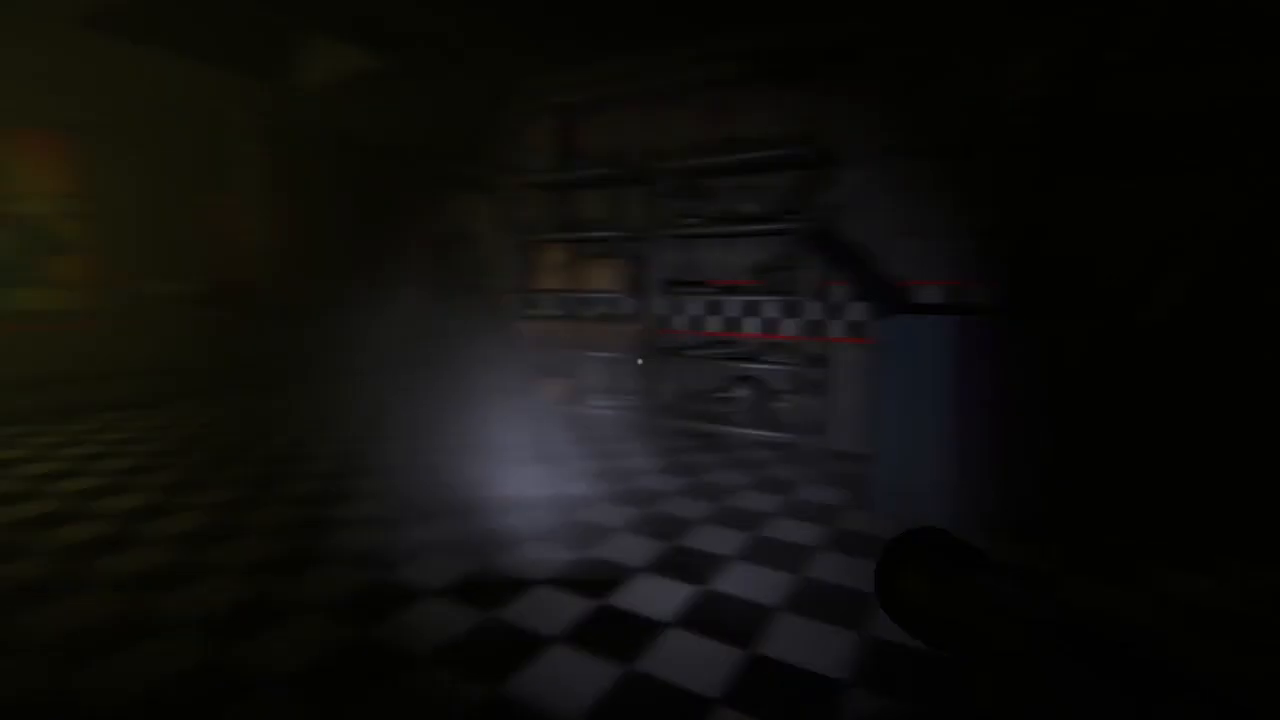
pyautogui.moveTo(640, 360)
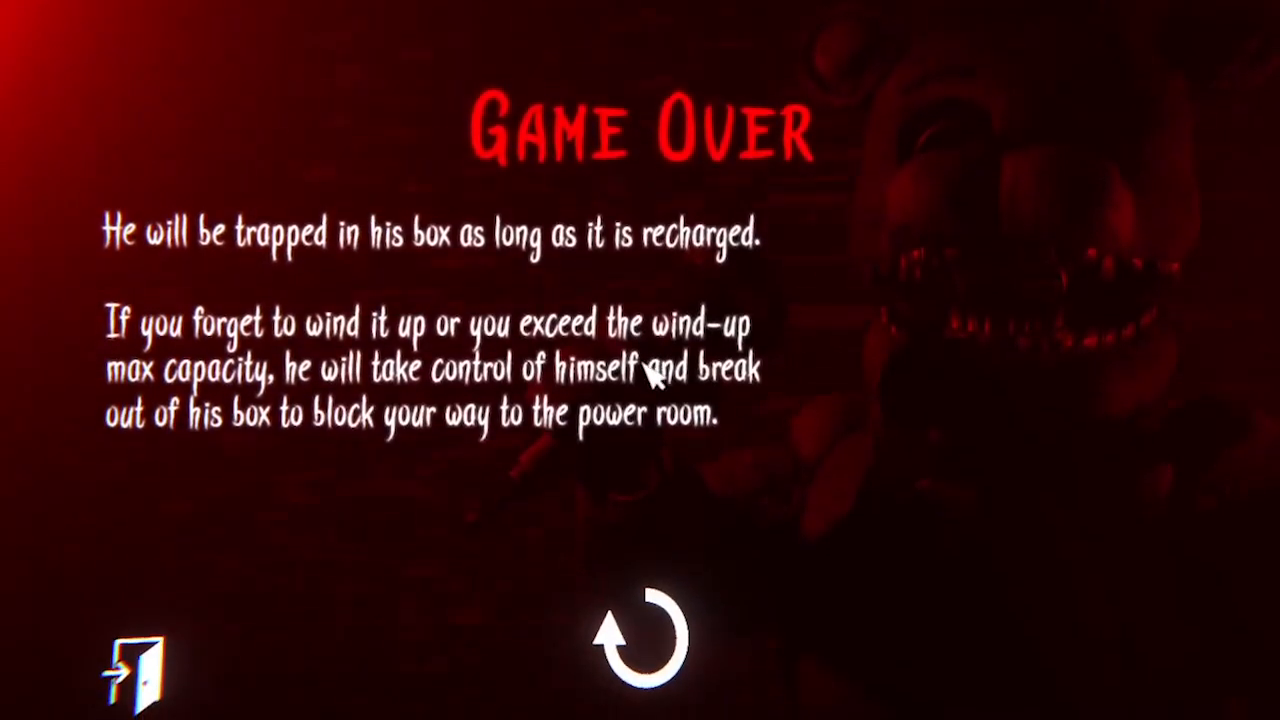
# Retry after the boxed-animatronic Game Over, starting a run through the checkered corridor.
pyautogui.click(640, 640)
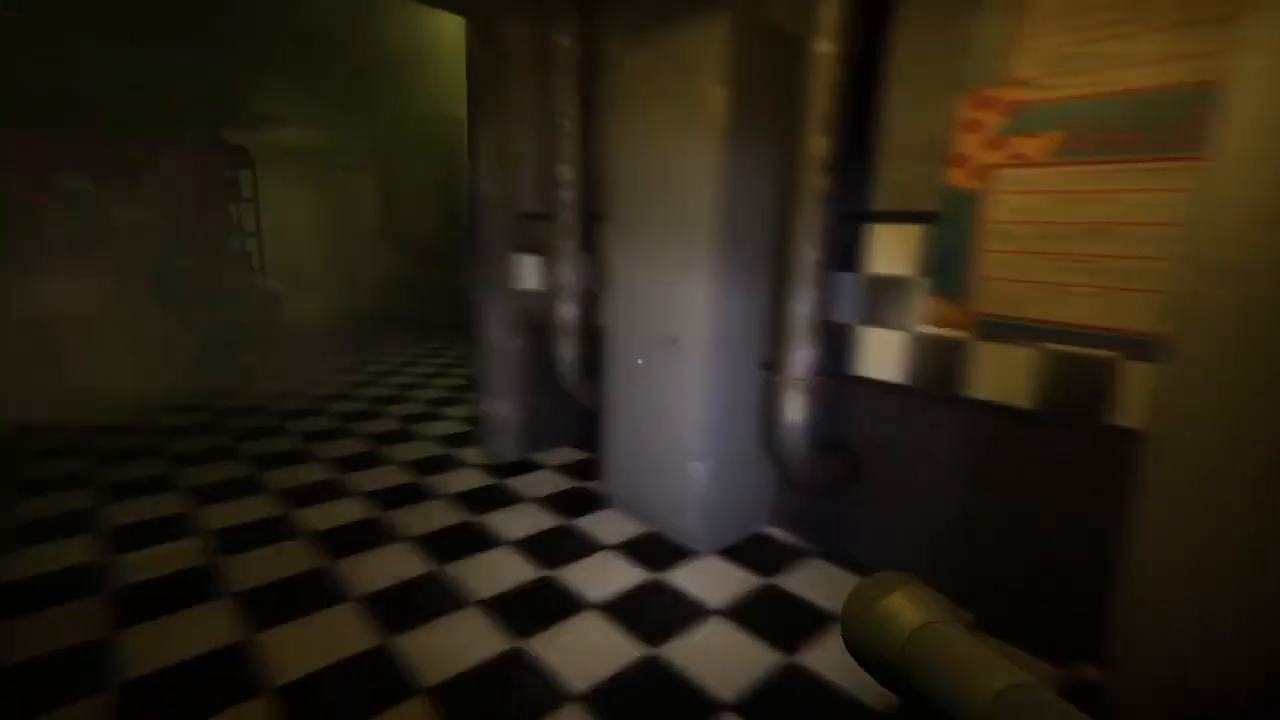
pyautogui.moveTo(640, 360)
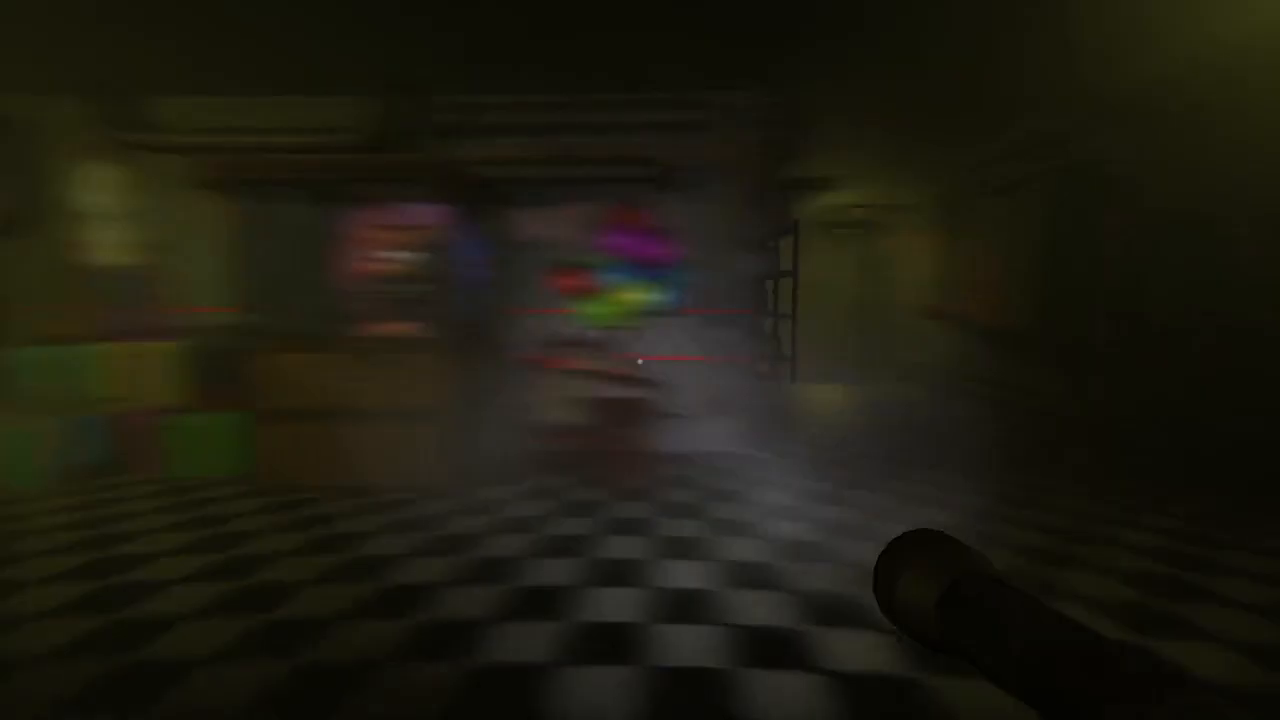
pyautogui.moveTo(640, 360)
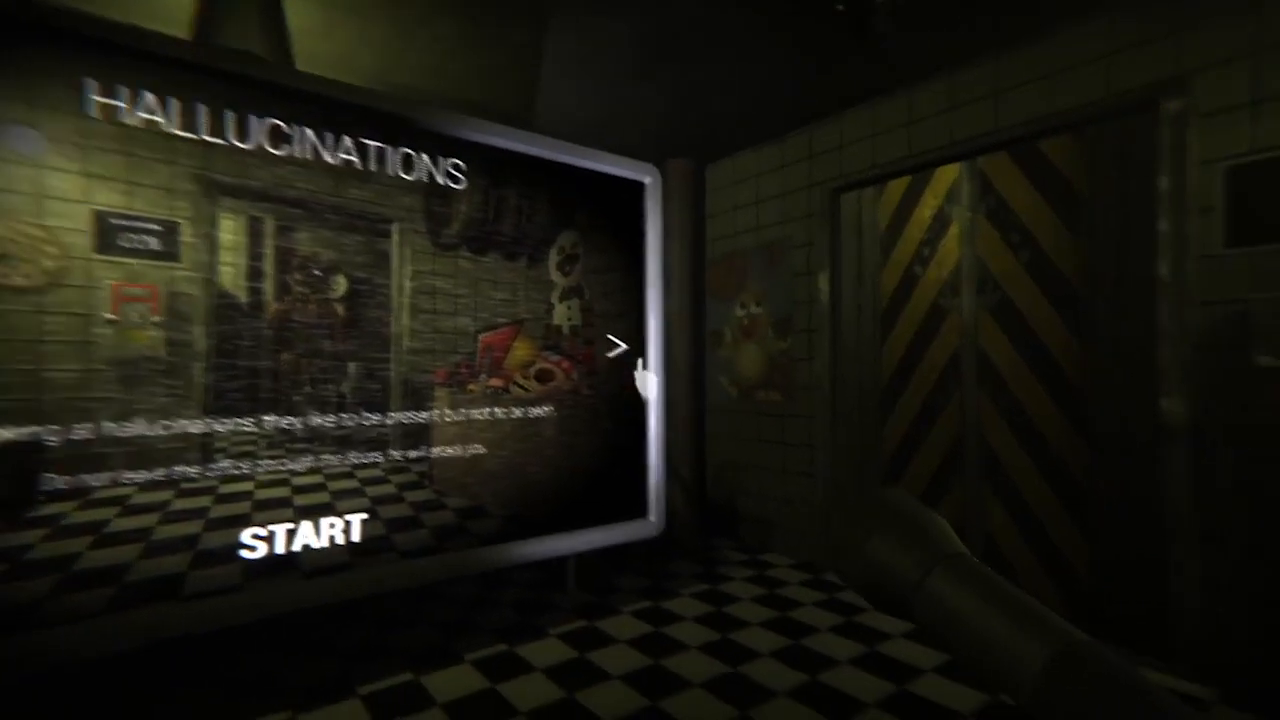
# Move through the level selection to the Freedom level's puzzle-escape briefing.
pyautogui.click(617, 347)
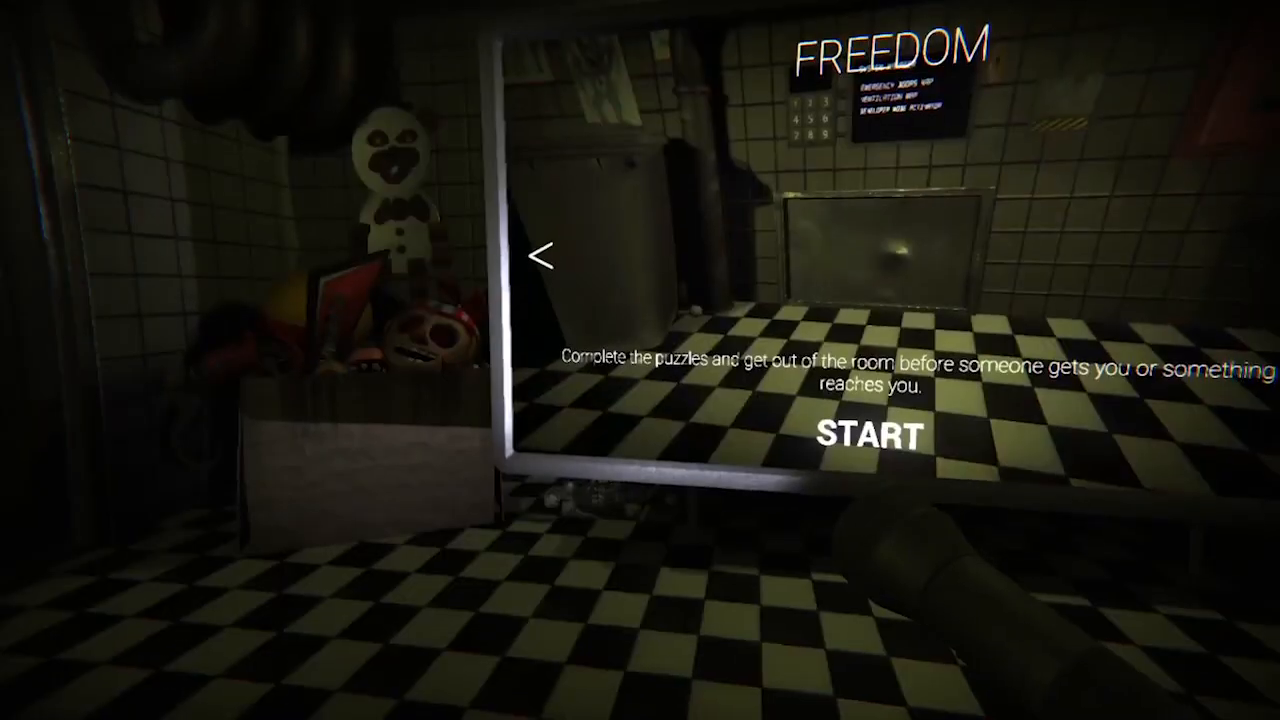
pyautogui.click(866, 435)
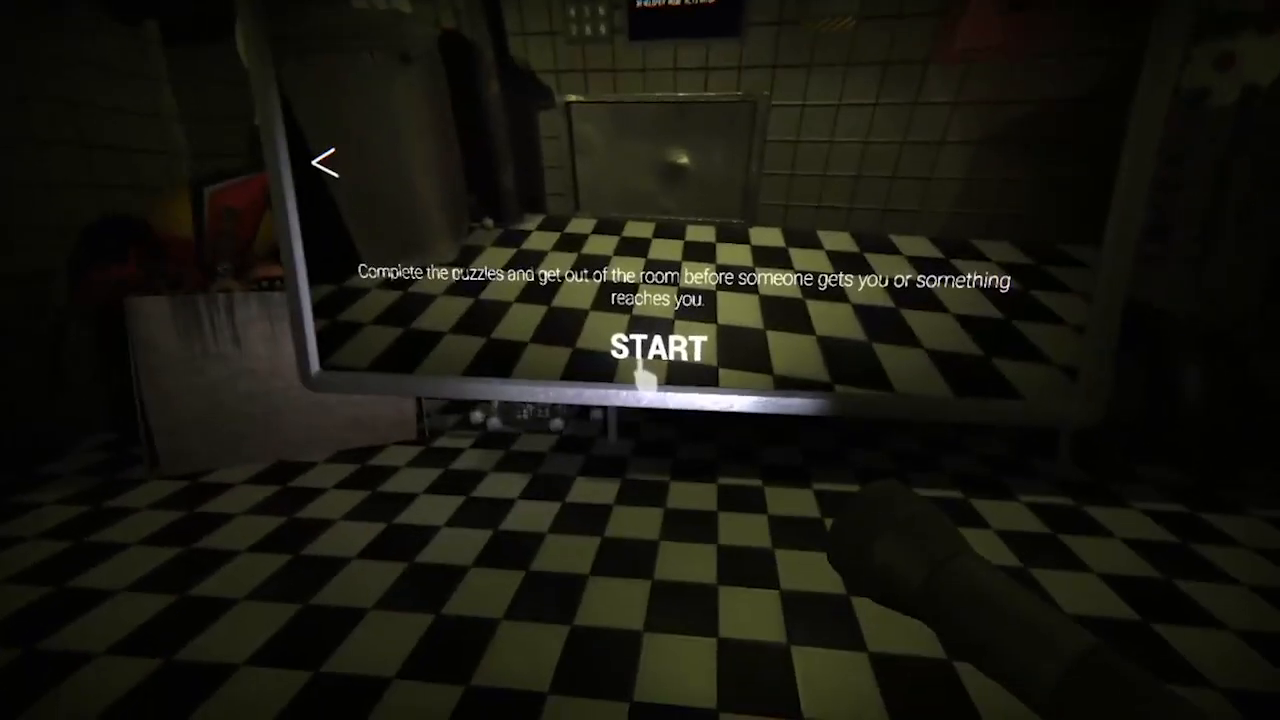
# Start the Freedom escape level and play until caught.
pyautogui.click(652, 347)
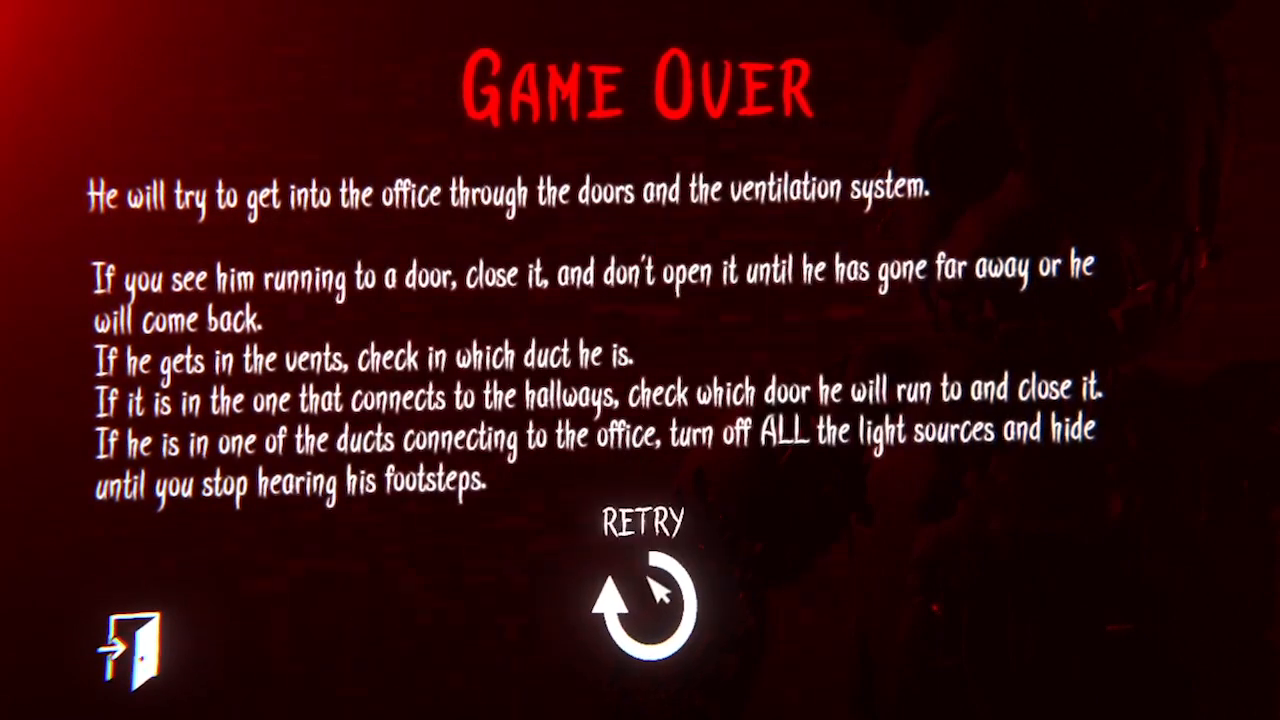
# Retry after the doors-and-vents Game Over to begin a fresh attempt.
pyautogui.click(643, 615)
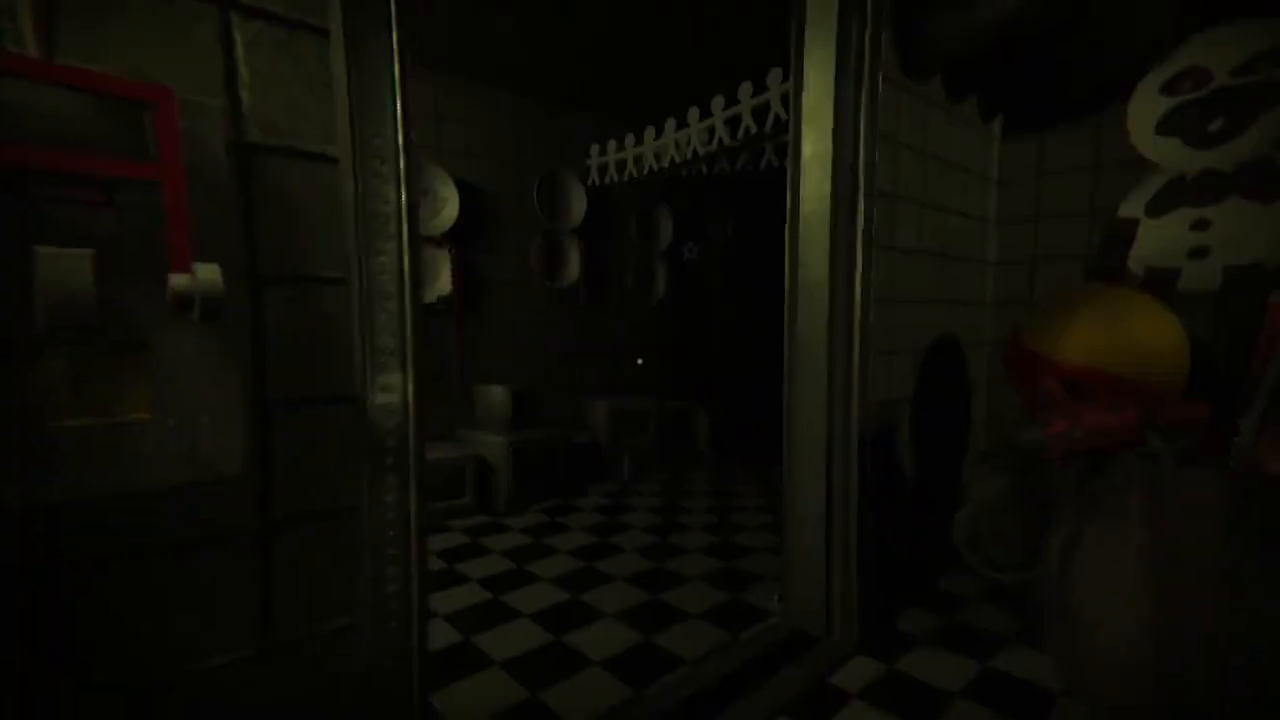
pyautogui.moveTo(640, 360)
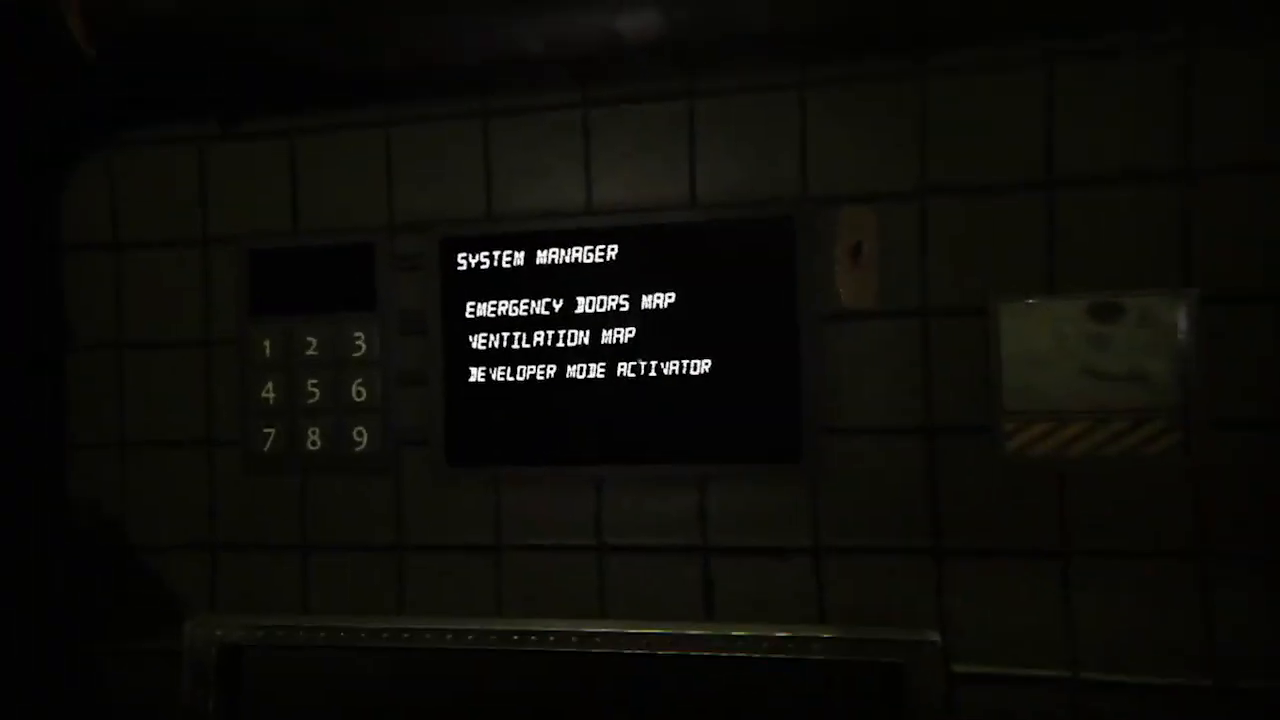
# Enter the Developer Mode Activator's code screen on the terminal, then go back out.
pyautogui.click(585, 368)
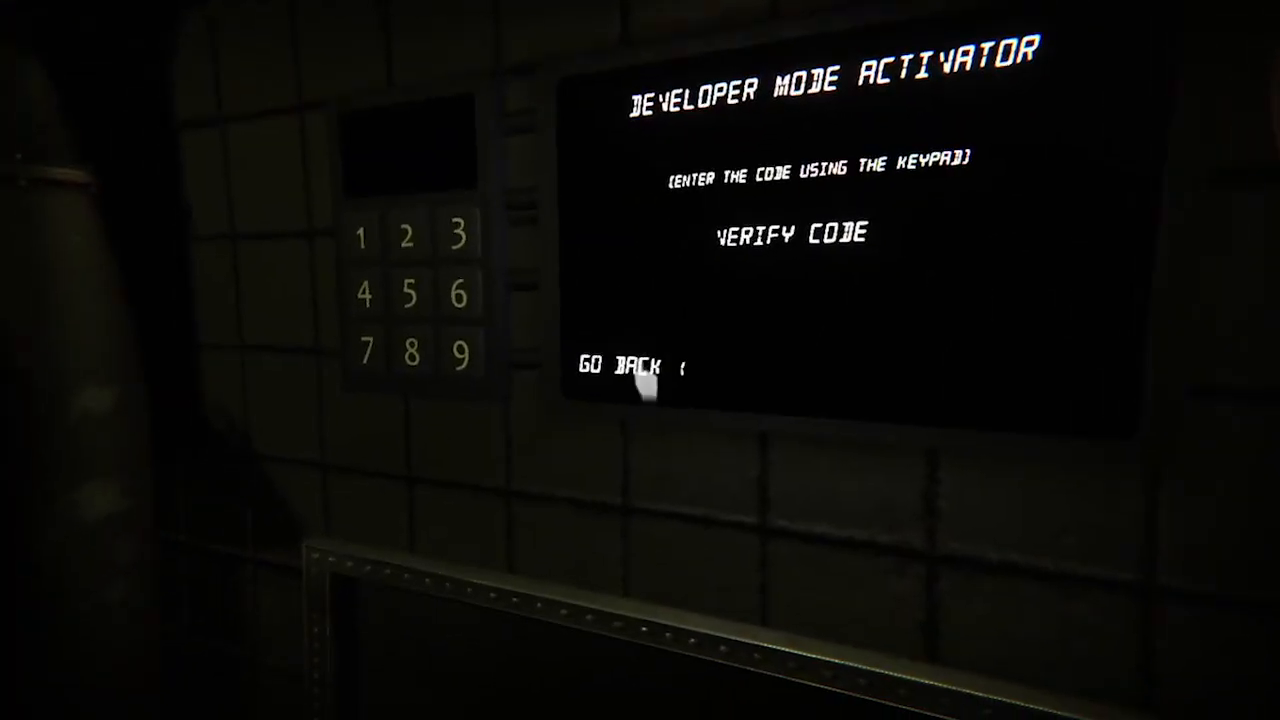
pyautogui.click(620, 367)
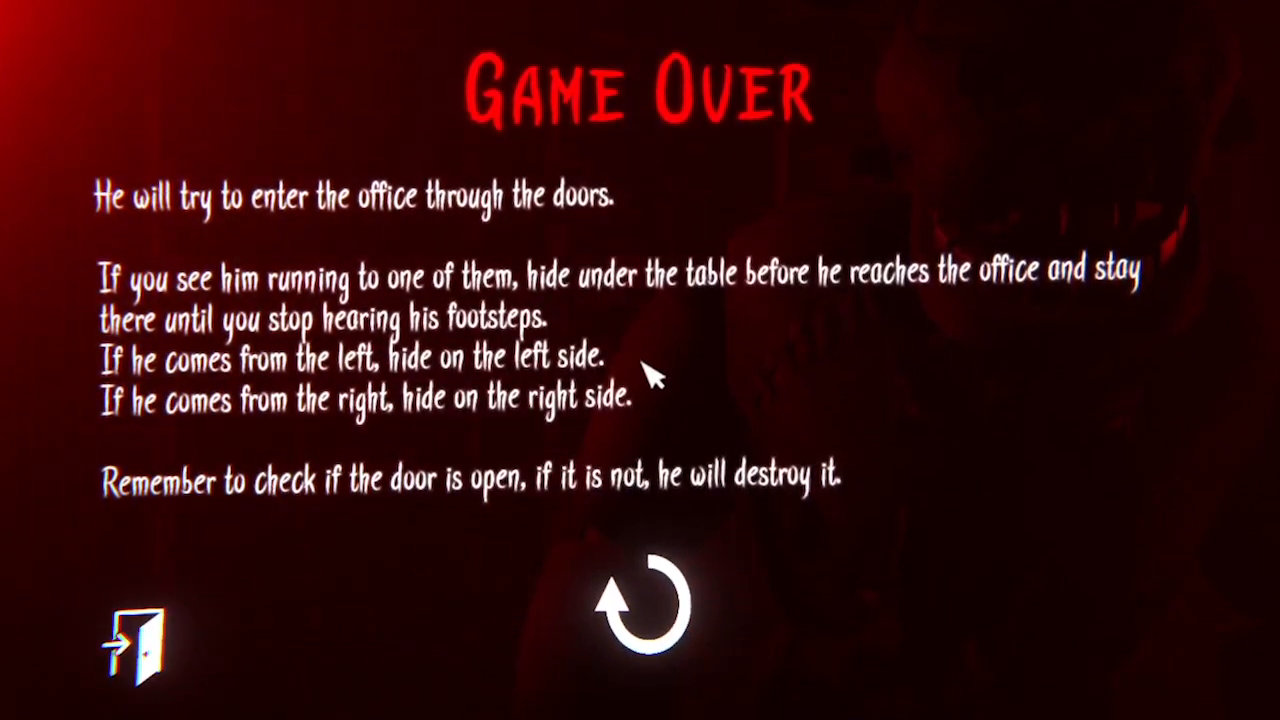
pyautogui.moveTo(600, 305)
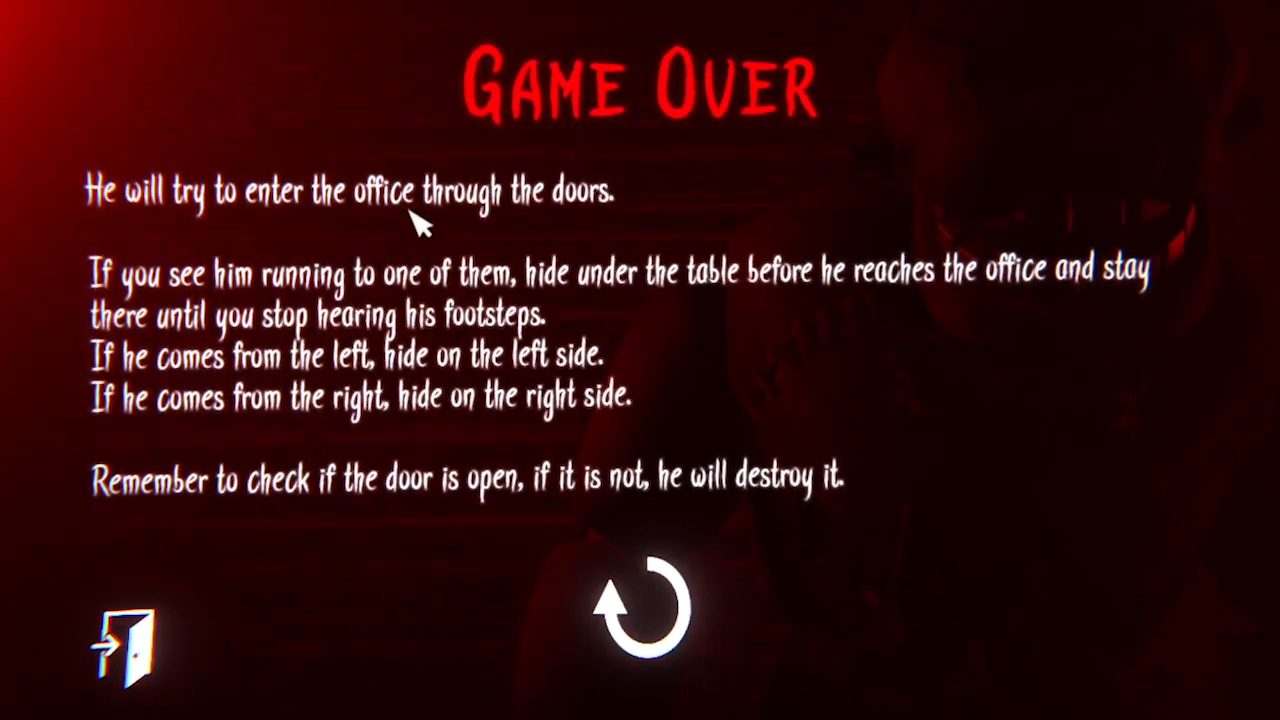
pyautogui.moveTo(495, 430)
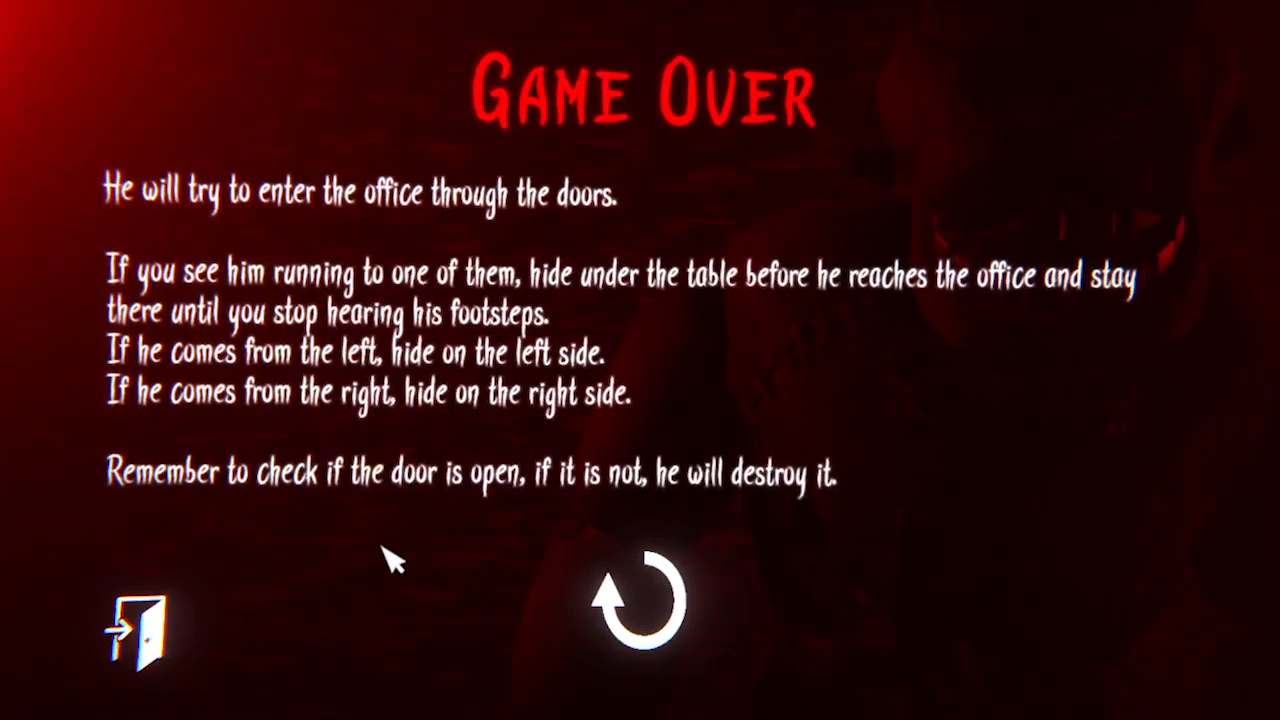
pyautogui.moveTo(490, 340)
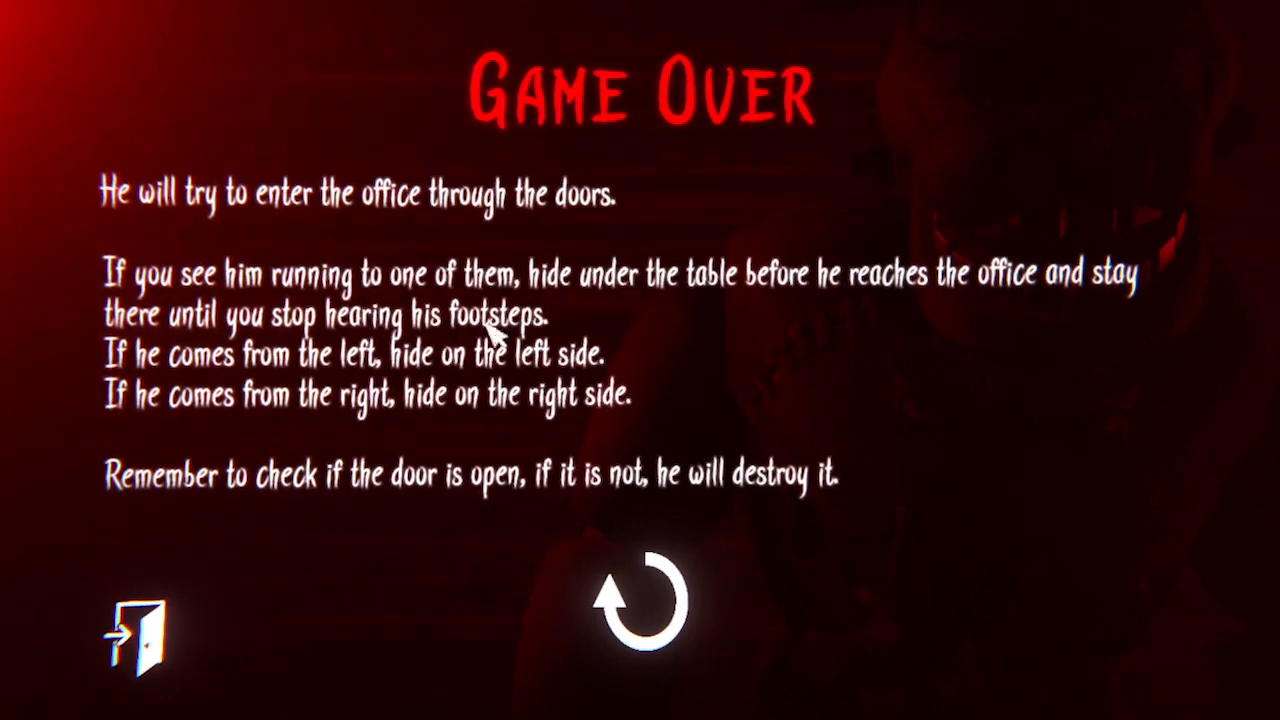
pyautogui.moveTo(305, 428)
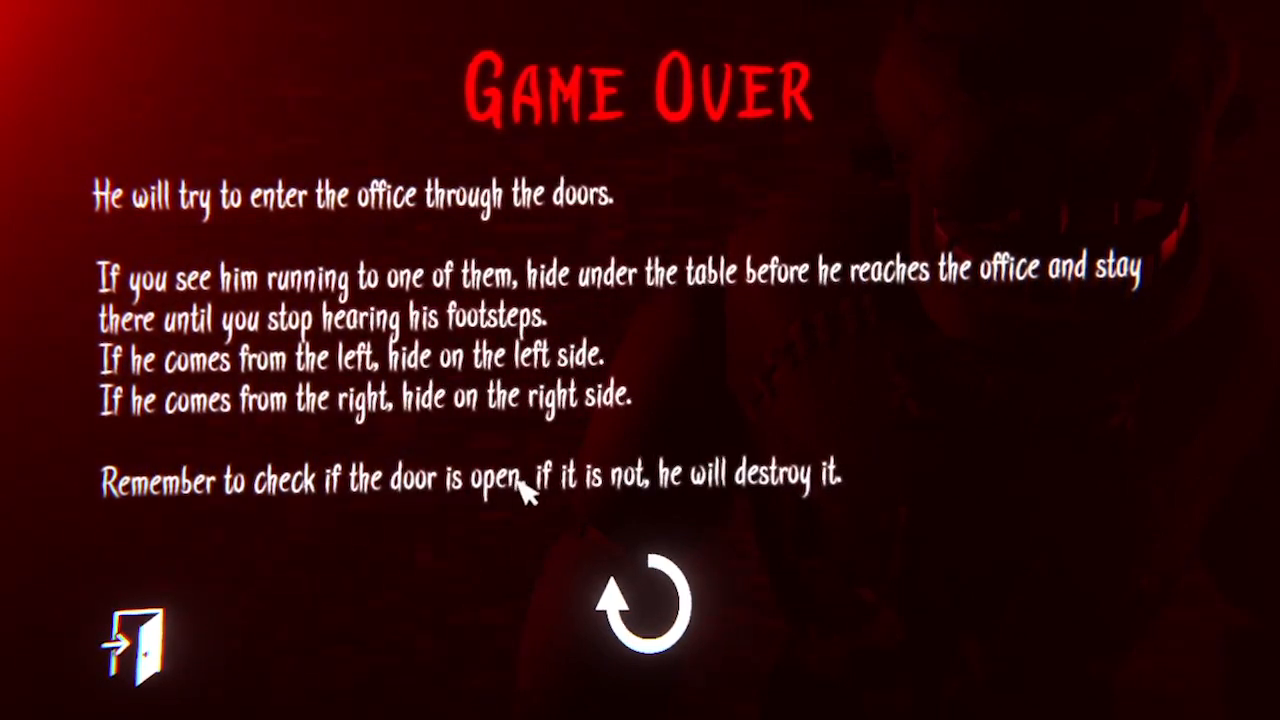
pyautogui.moveTo(755, 505)
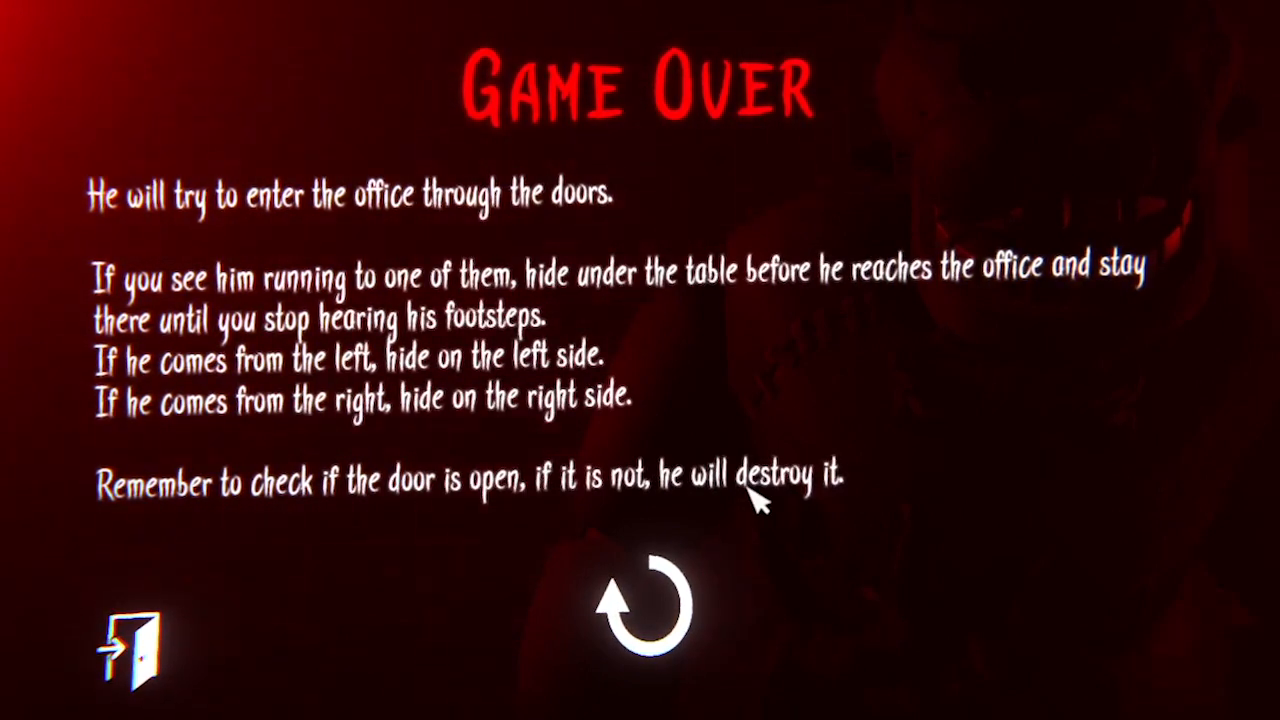
pyautogui.moveTo(710, 420)
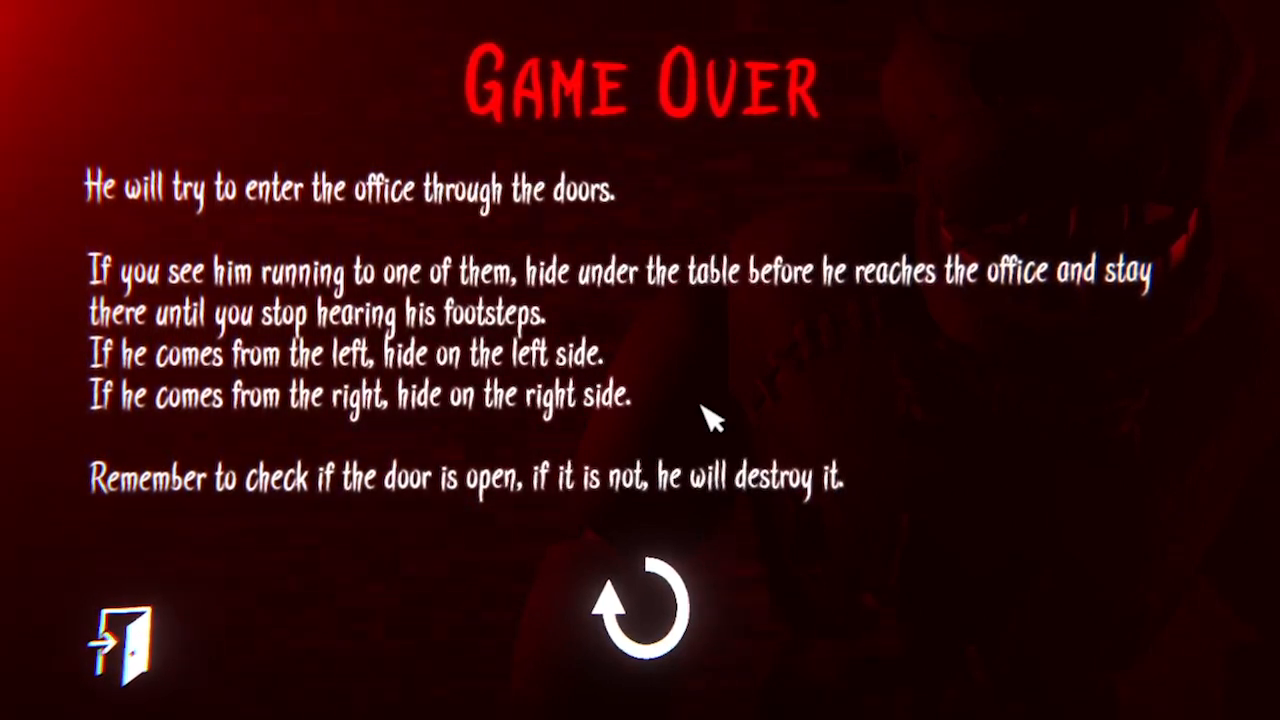
pyautogui.moveTo(565, 490)
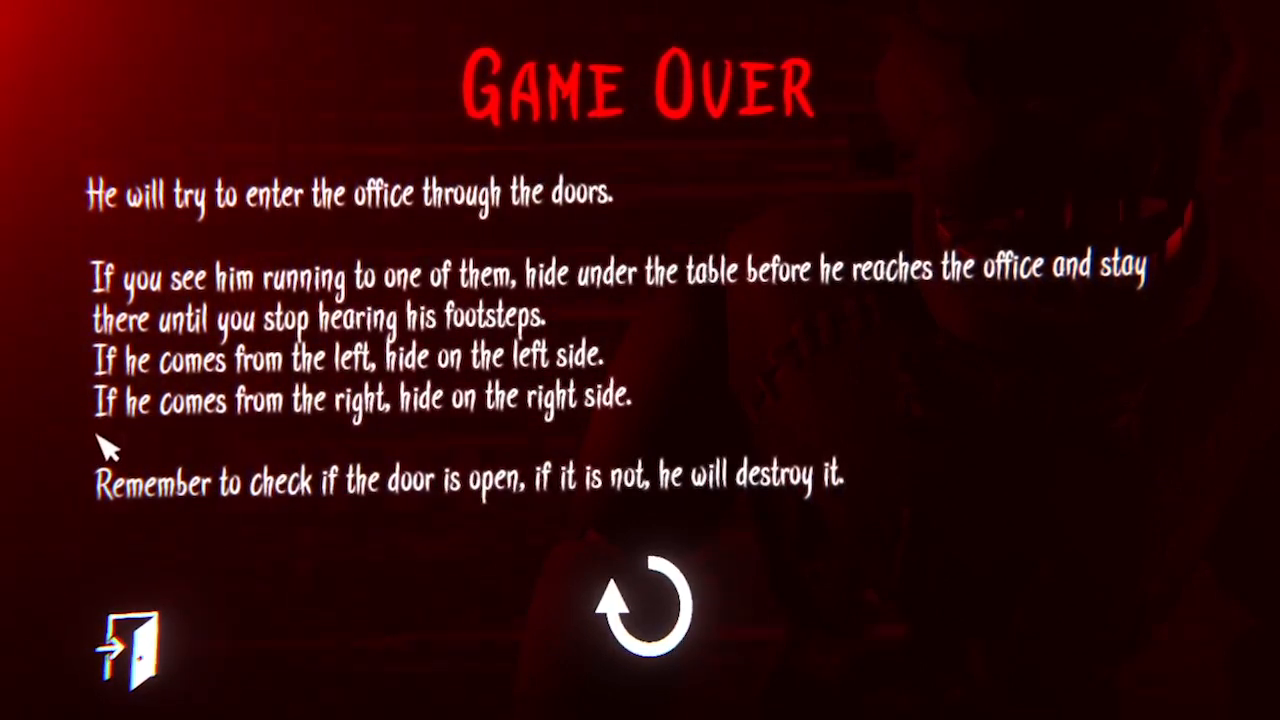
pyautogui.moveTo(165, 445)
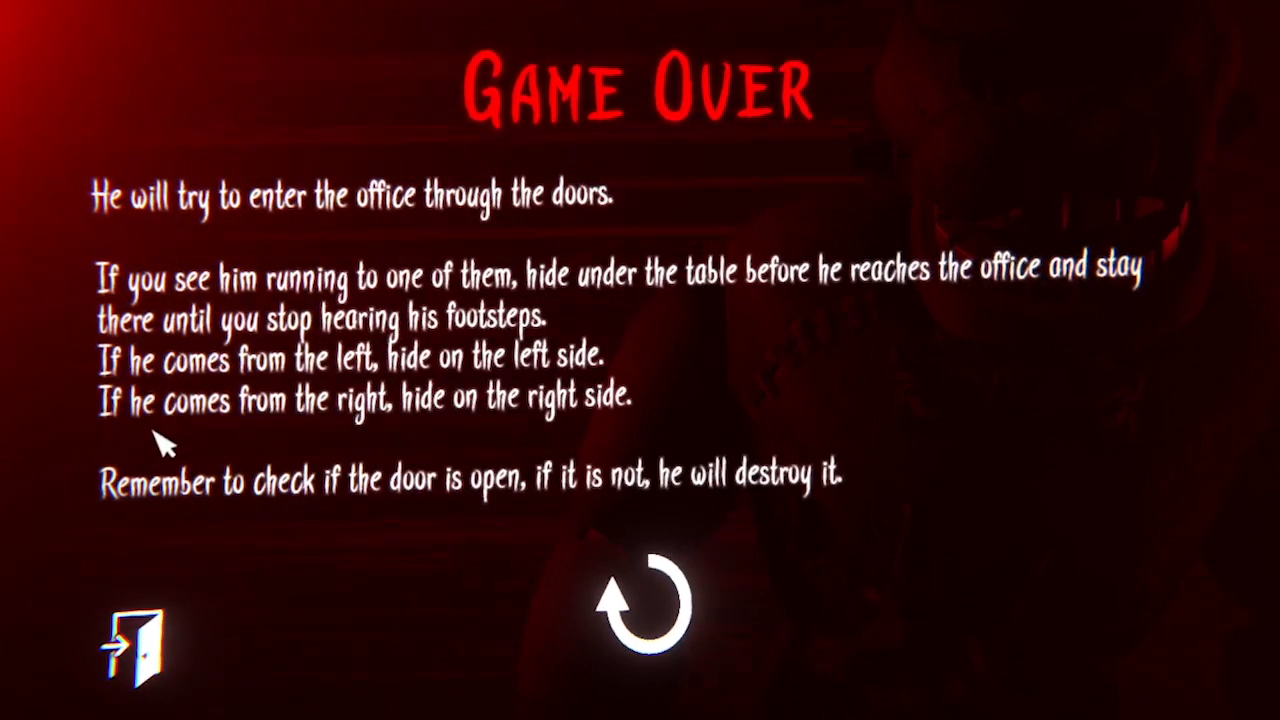
pyautogui.moveTo(275, 380)
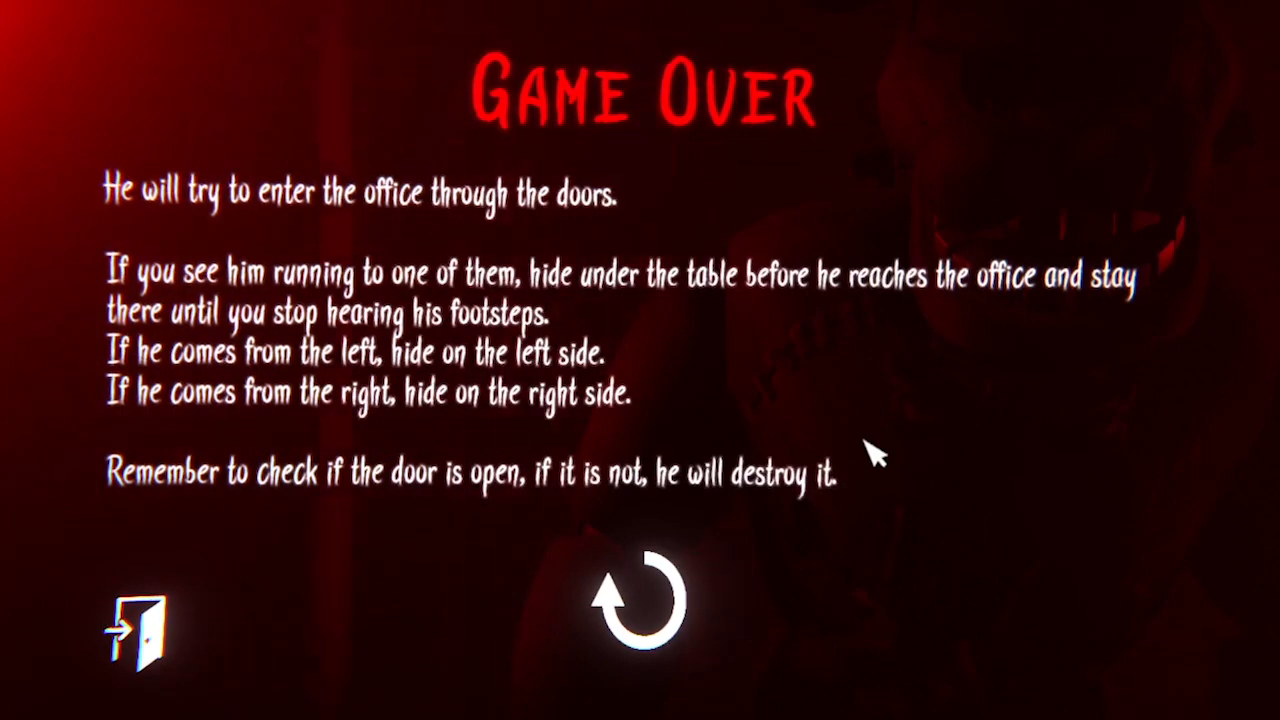
pyautogui.moveTo(625, 243)
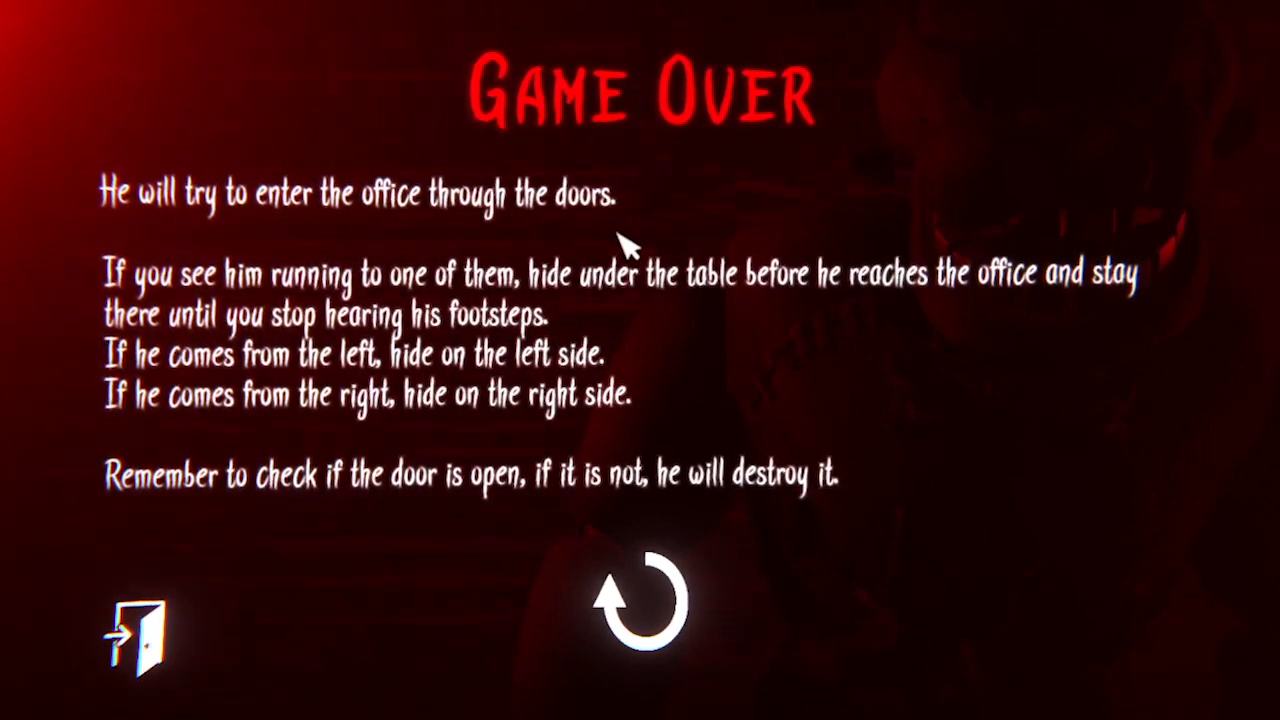
pyautogui.moveTo(790, 320)
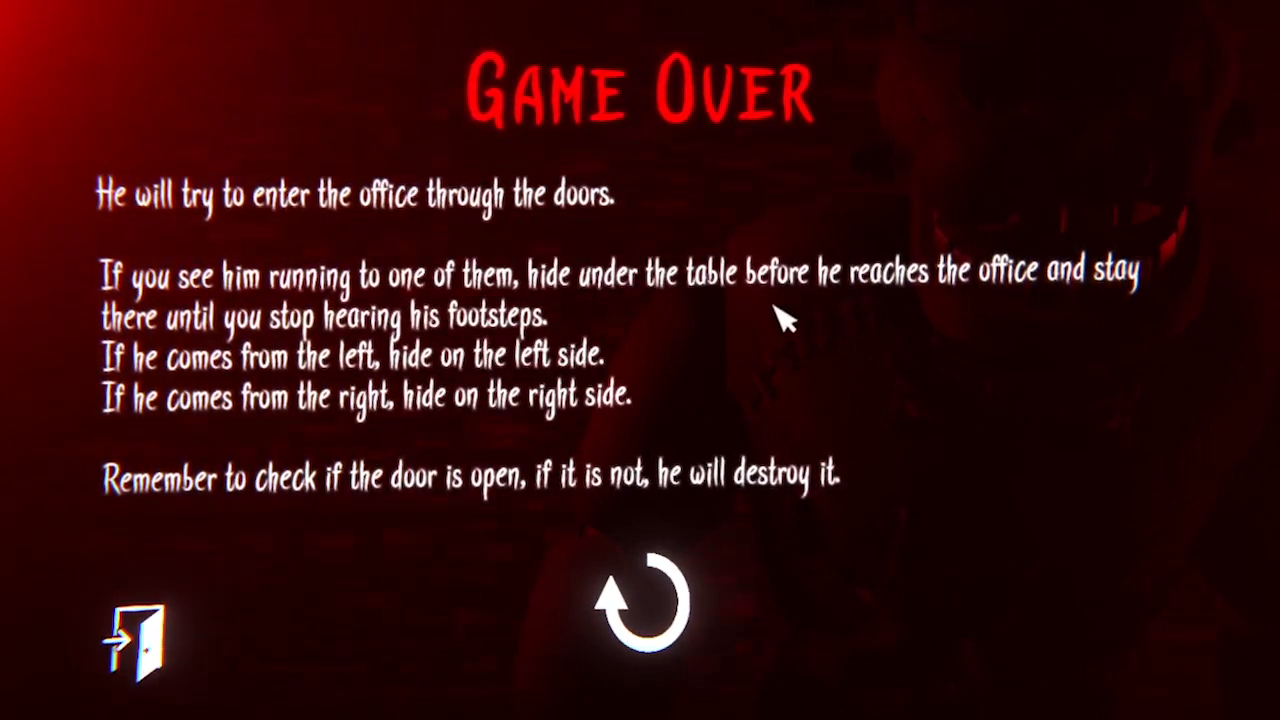
pyautogui.moveTo(790, 390)
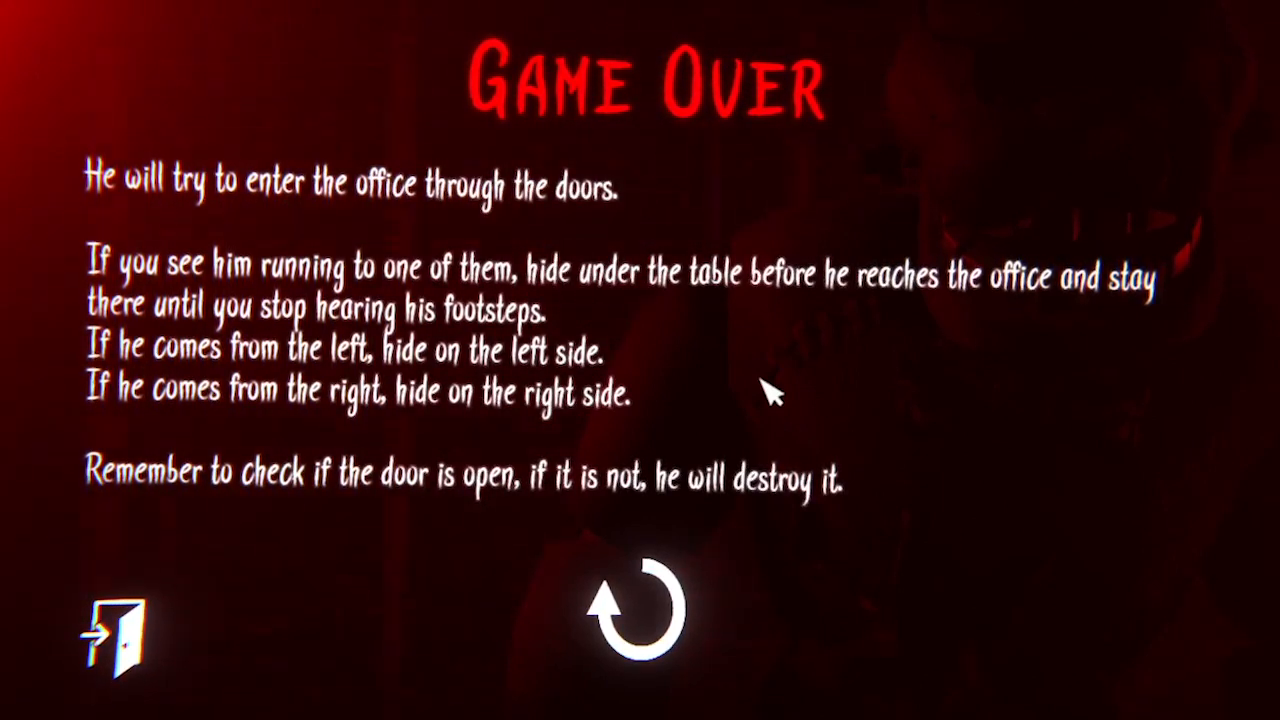
pyautogui.moveTo(720, 428)
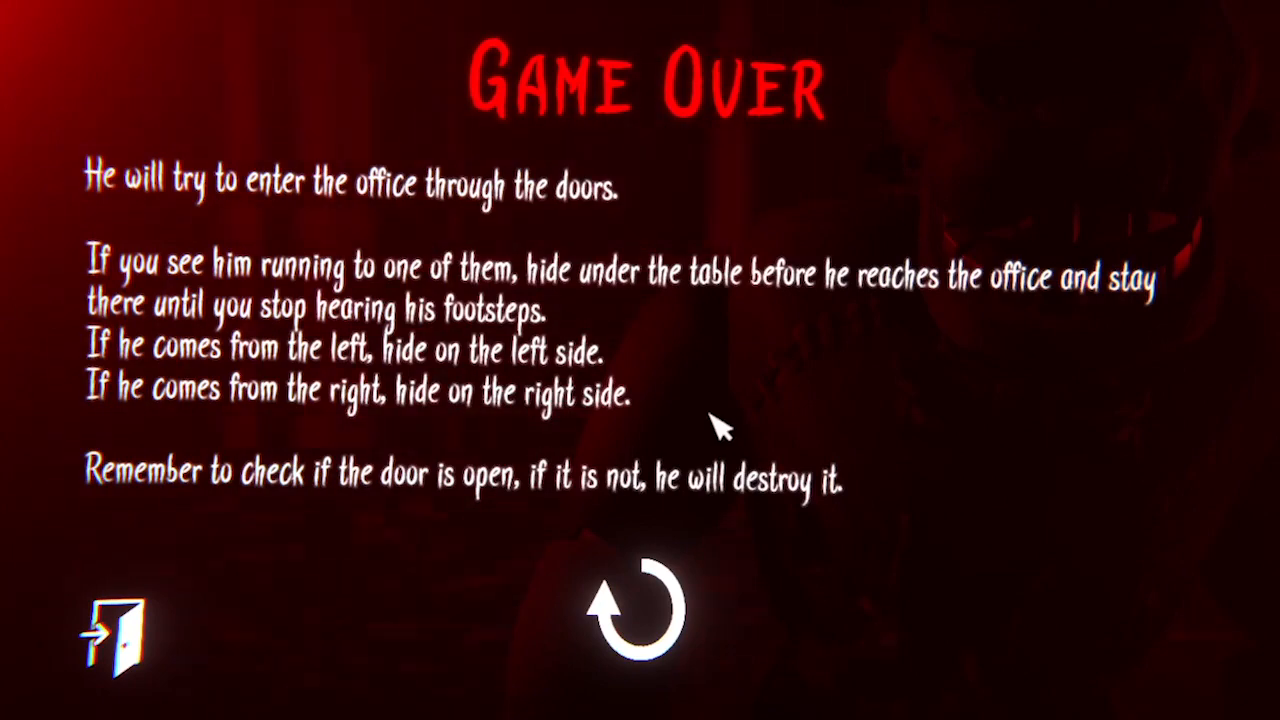